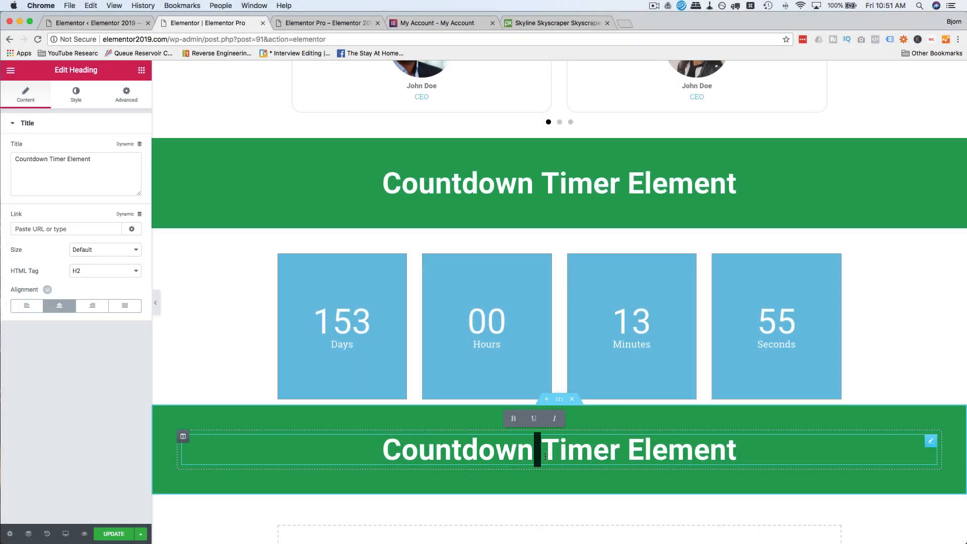
Step: Rename the heading to 'Share Button Element' and scroll to the empty section below
text(Share Element)
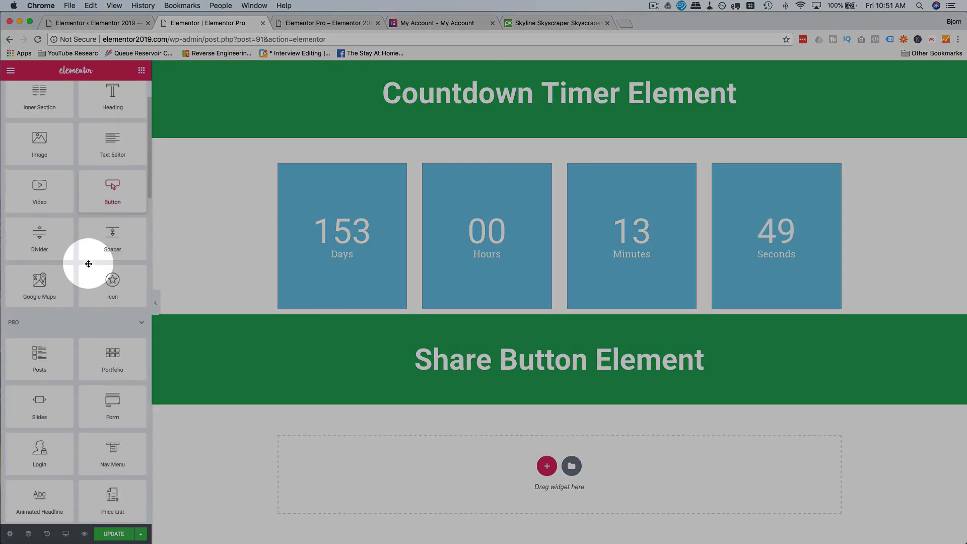
scroll(down, 3)
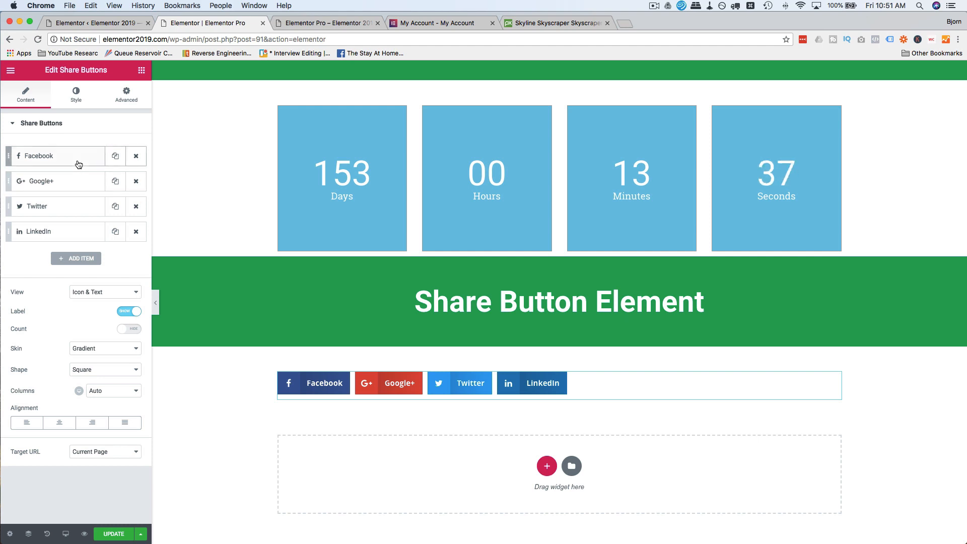
Step: Switch the second share button's network from Google+ to Pinterest
click(39, 156)
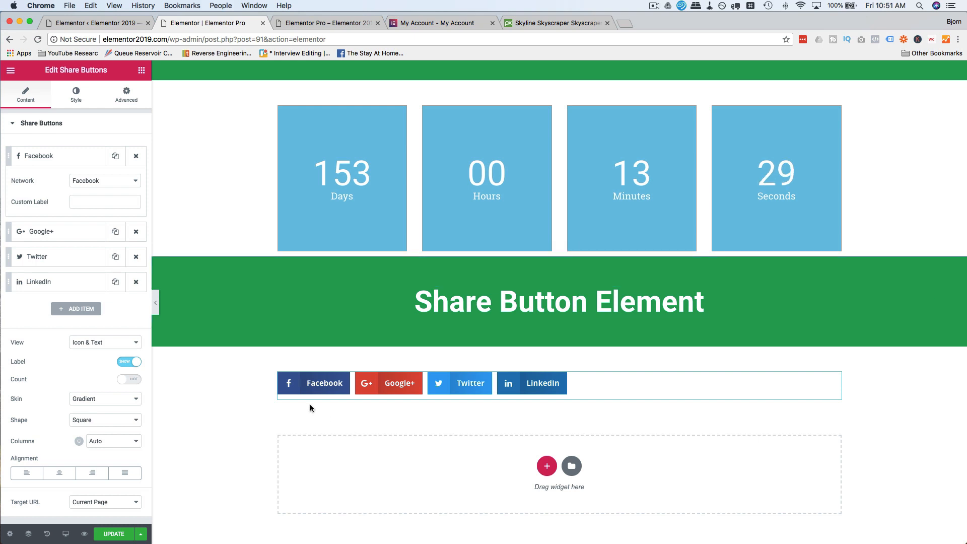
mouse_move(494, 418)
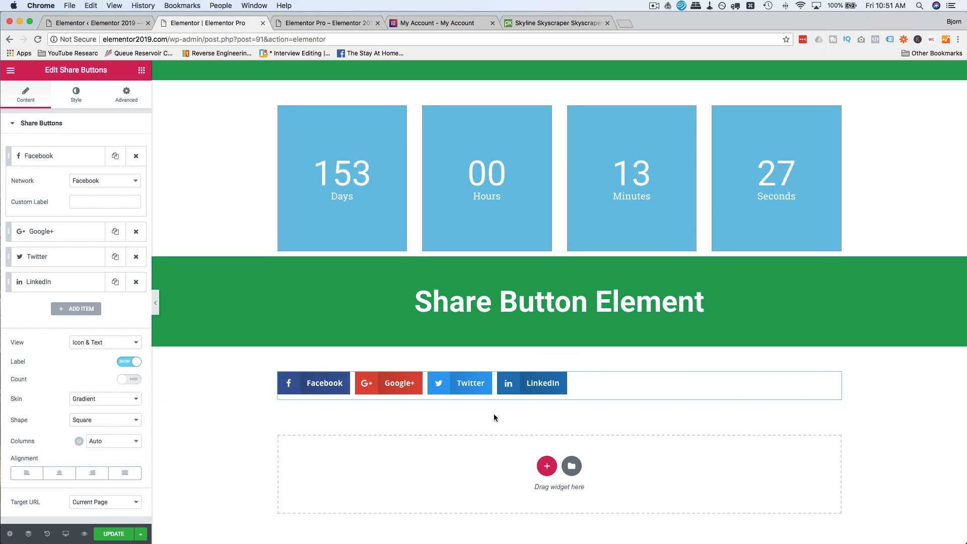
mouse_move(110, 176)
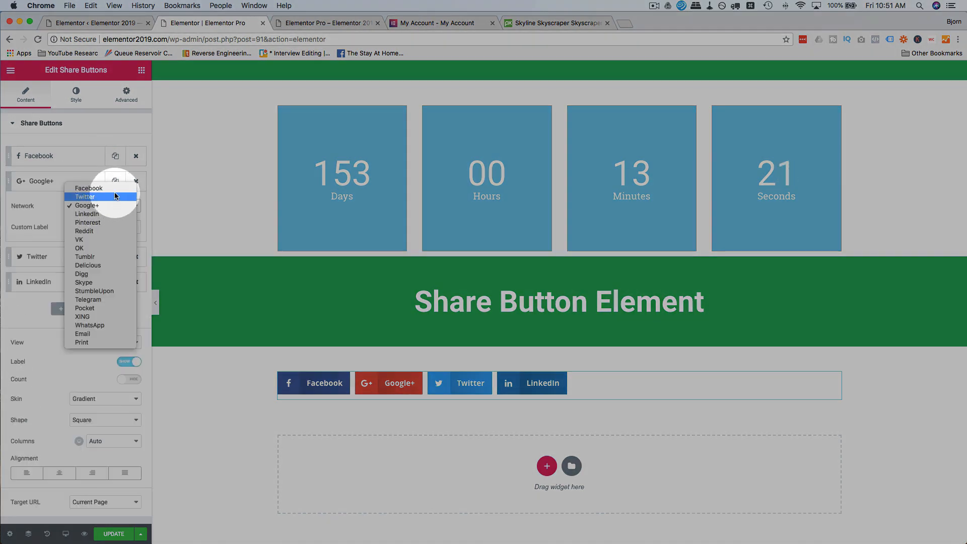
mouse_move(82, 334)
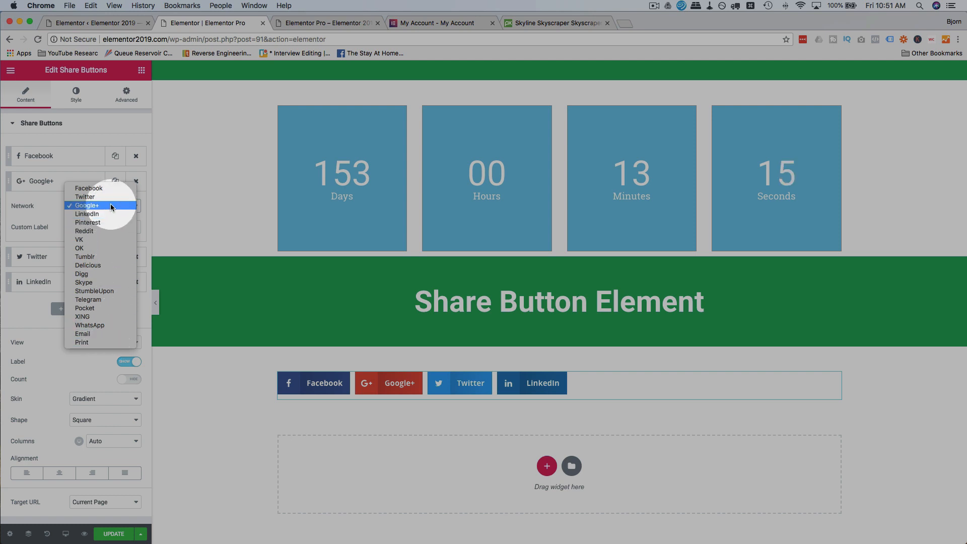
mouse_move(110, 290)
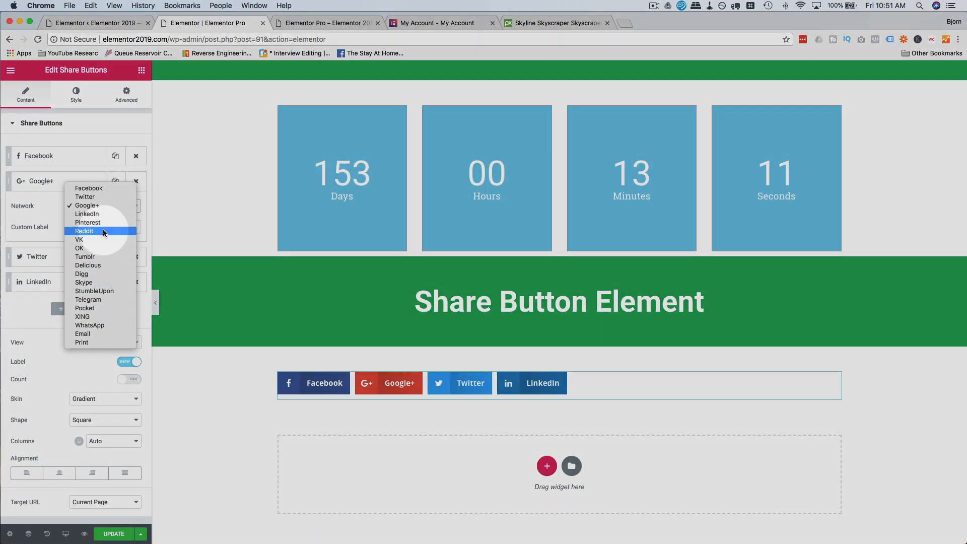
click(89, 223)
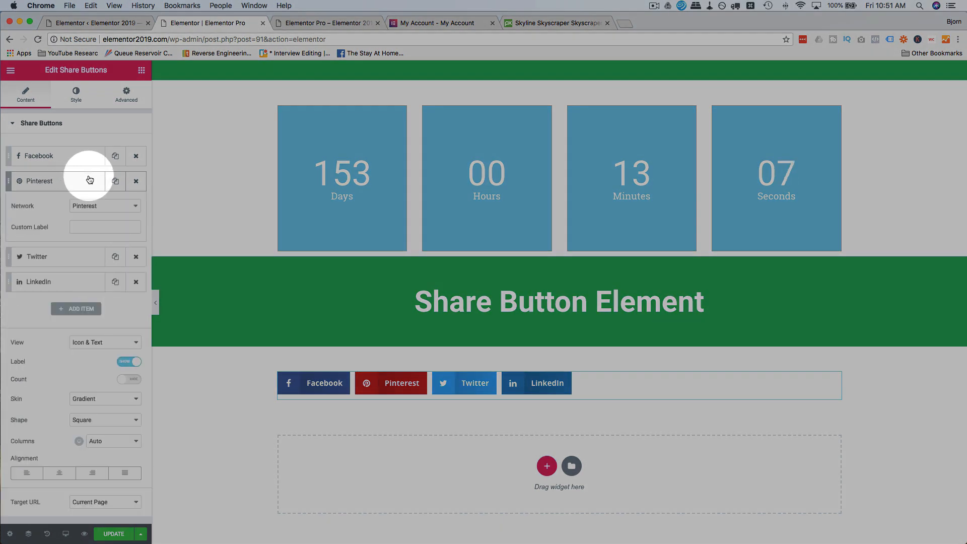
Step: Give the buttons custom labels Pin it!, Tweet it!, Link it! and Bookface it!
click(105, 226)
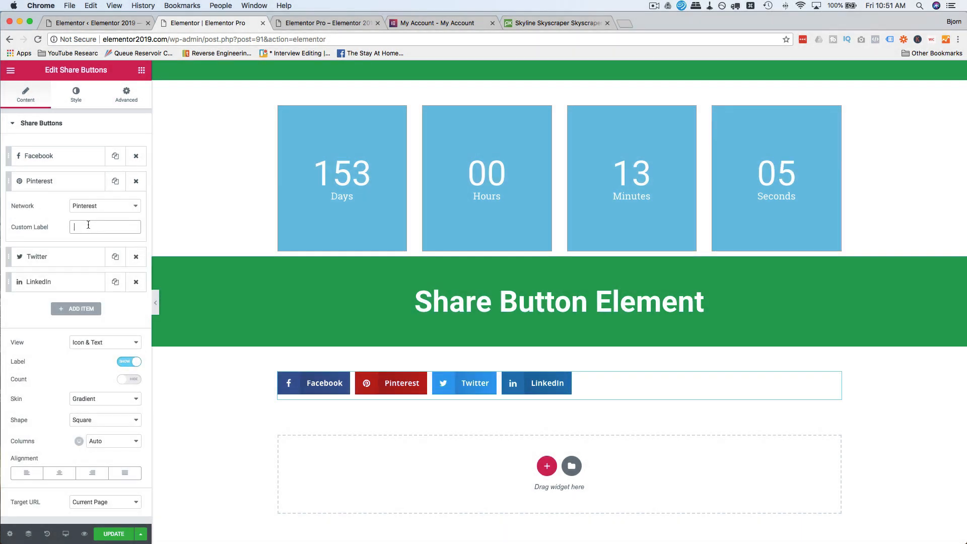
text(Pin it!)
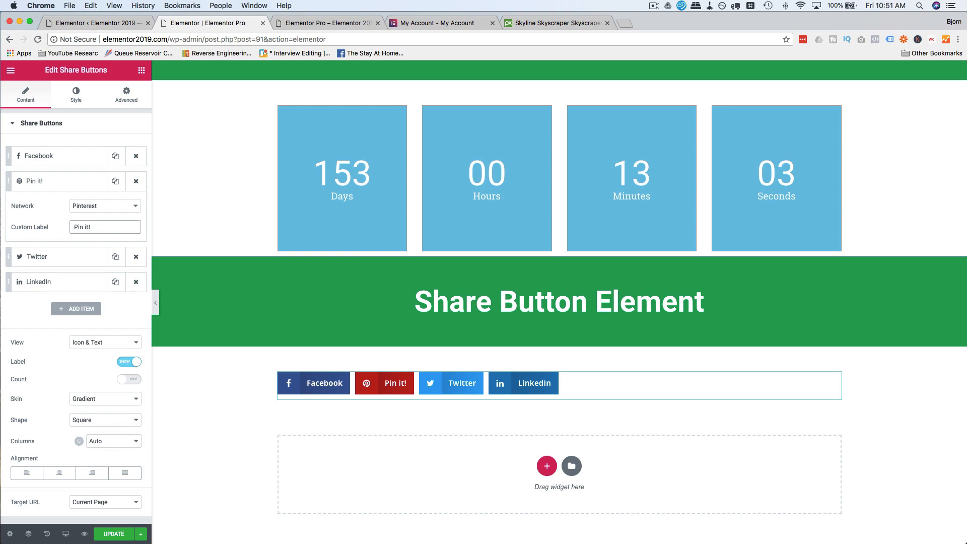
text(T)
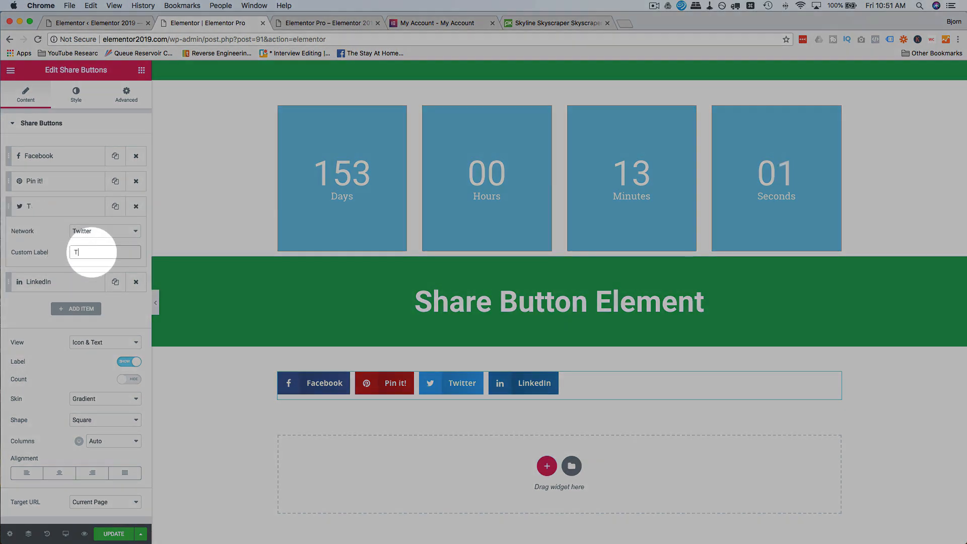
text(weet it!)
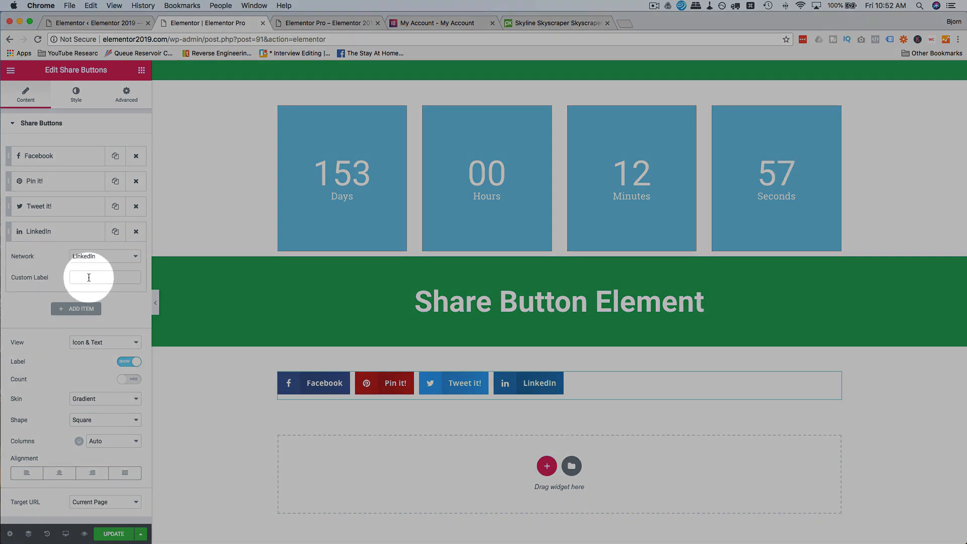
text(Link it!)
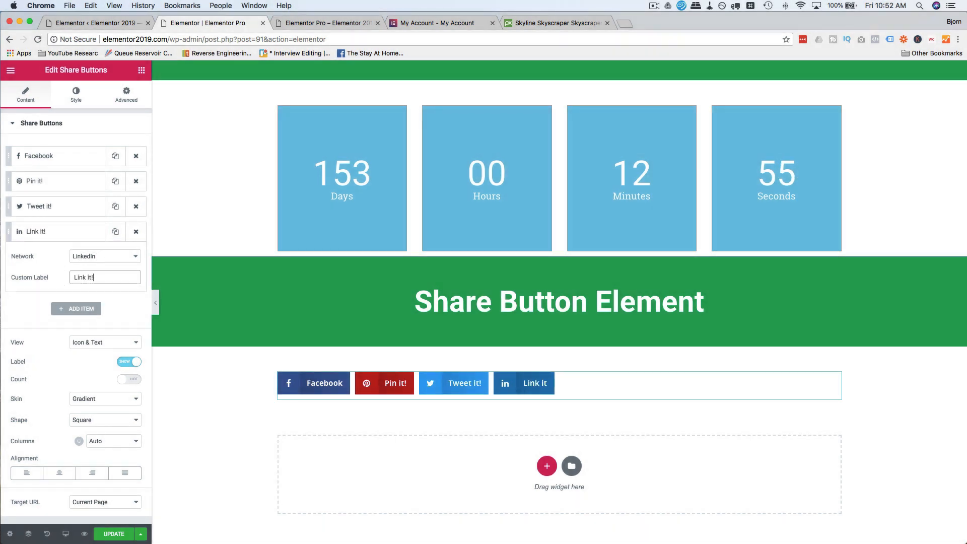
click(38, 156)
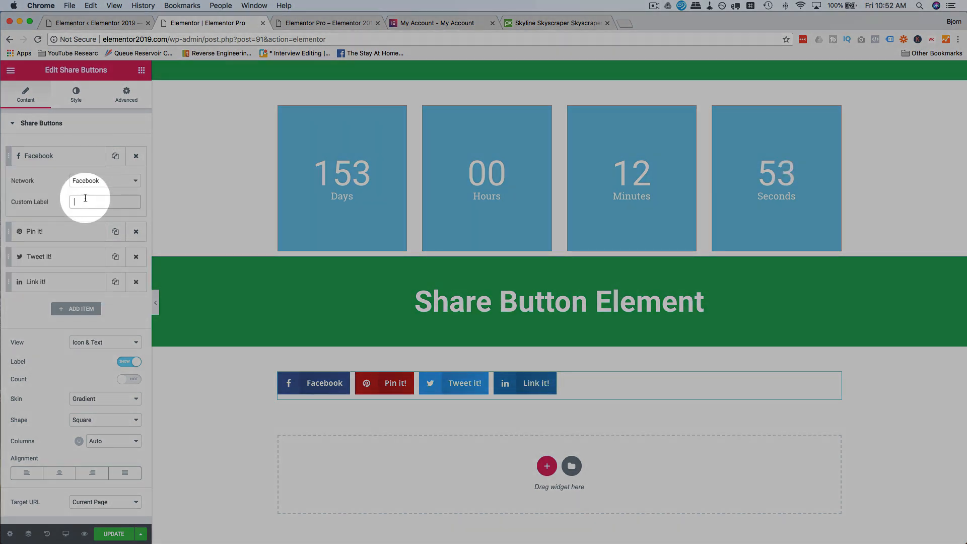
text(Bookface it!)
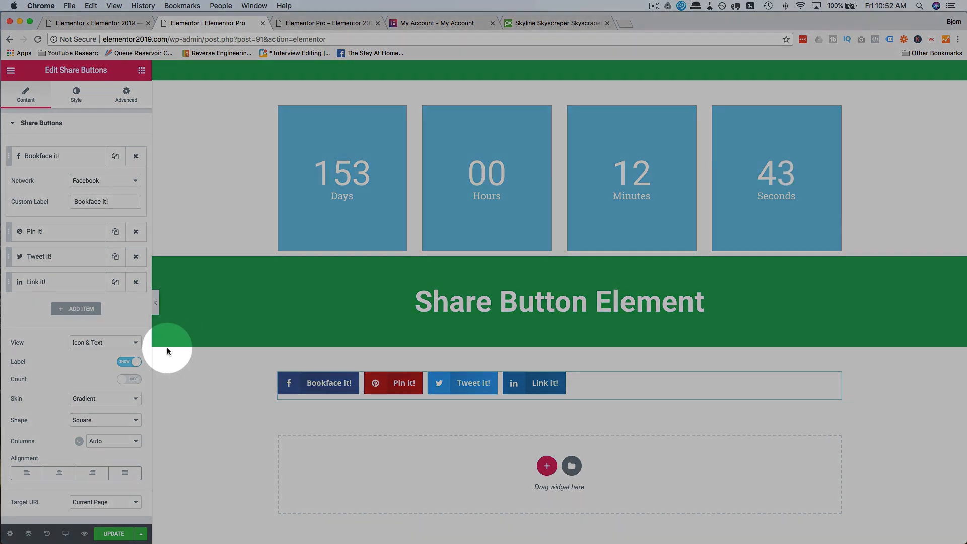
Step: Preview the icon-only and text-only button views, then return to Icon & Text
click(105, 342)
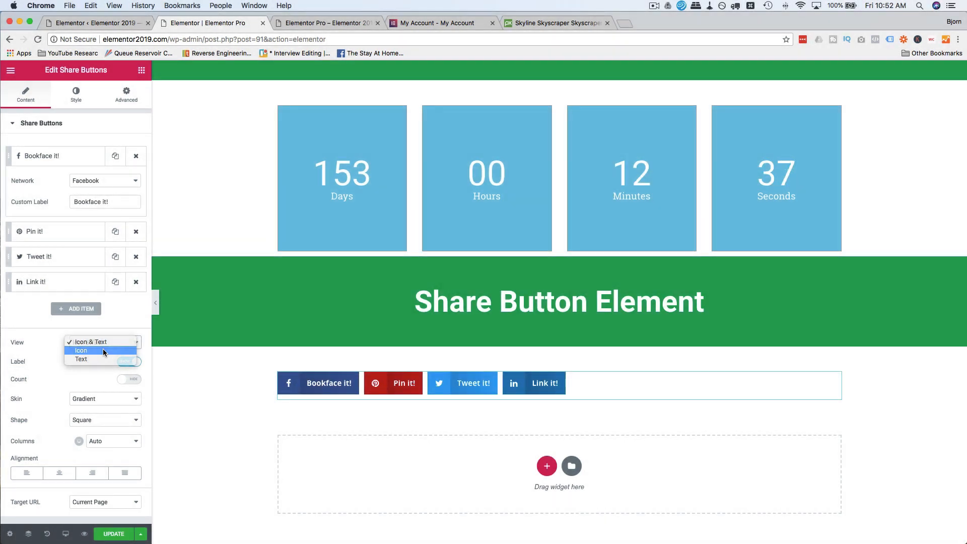
click(81, 359)
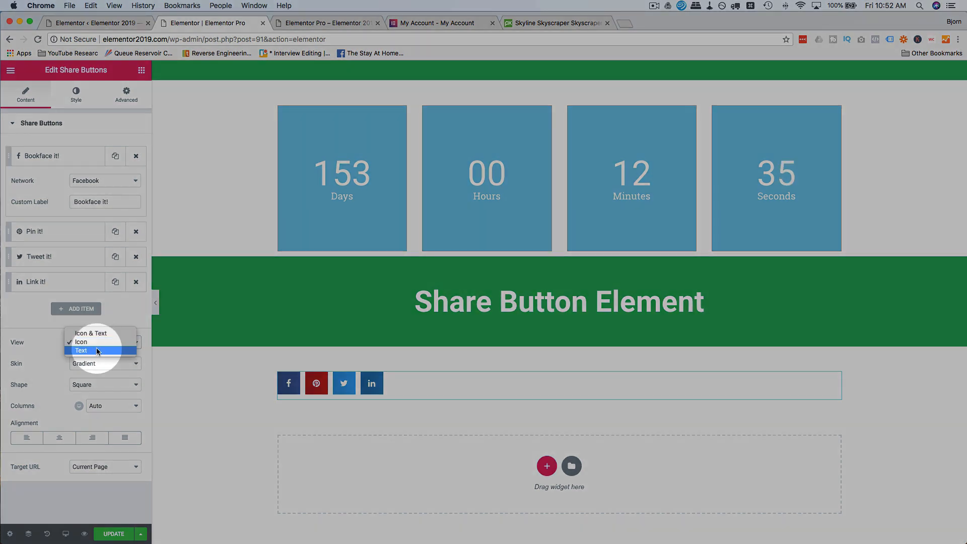
click(81, 351)
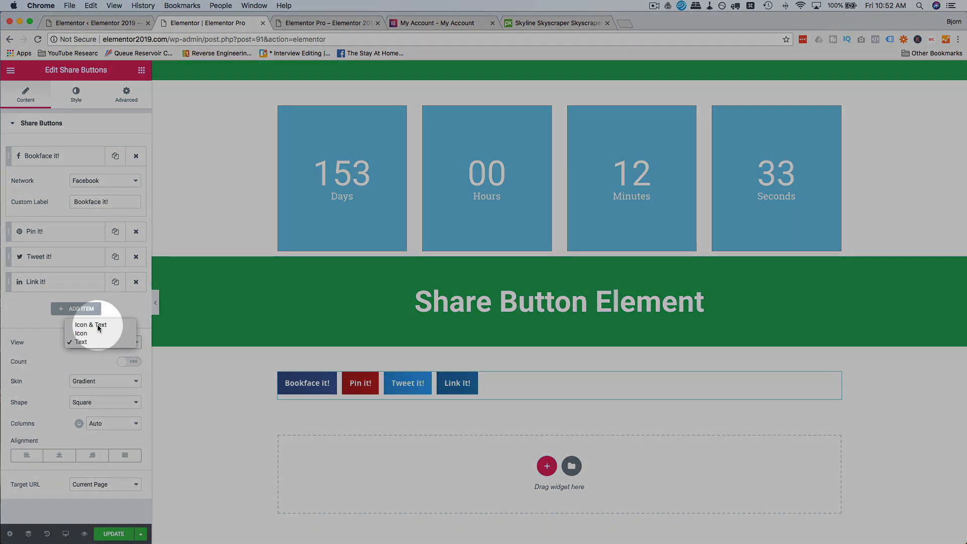
click(90, 325)
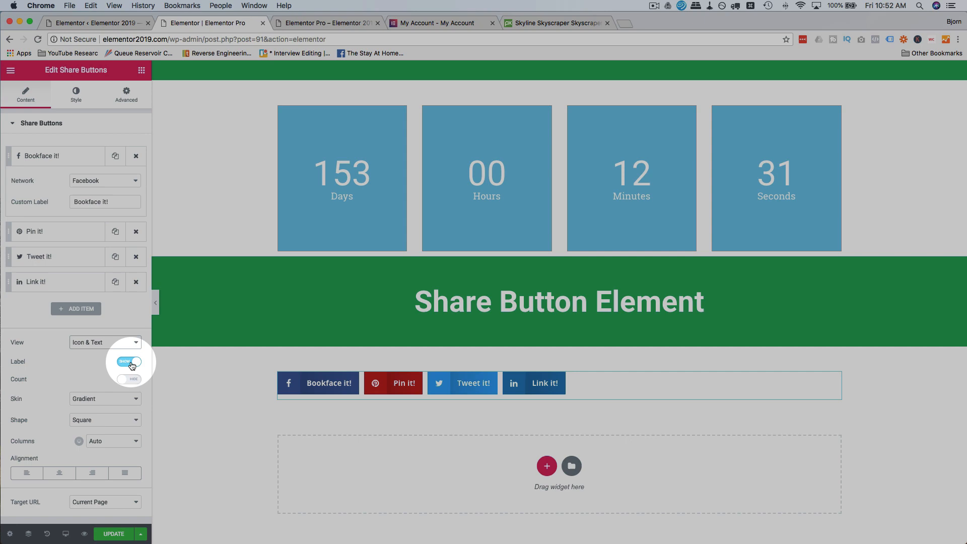
Step: Retry the label toggle and views, then turn on share counts and open integrations settings
click(130, 362)
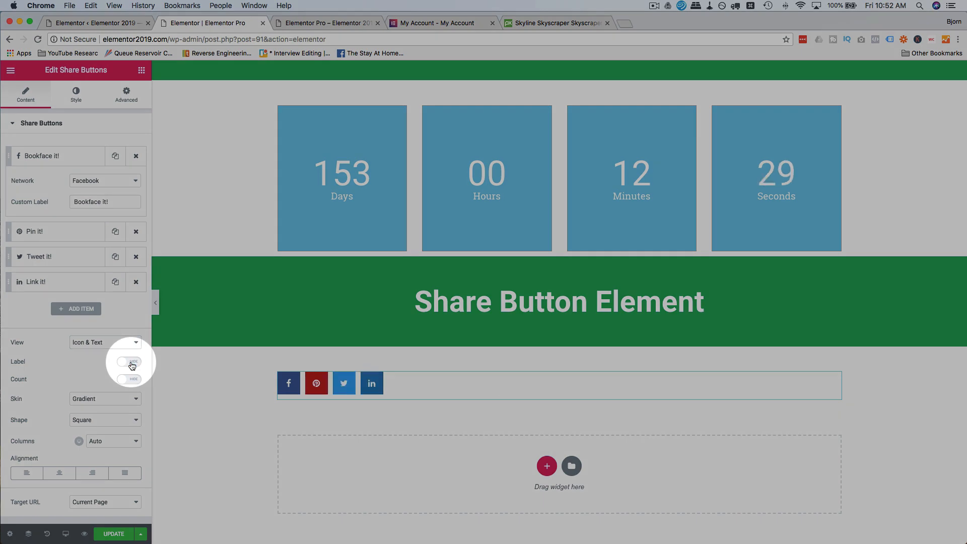
click(105, 342)
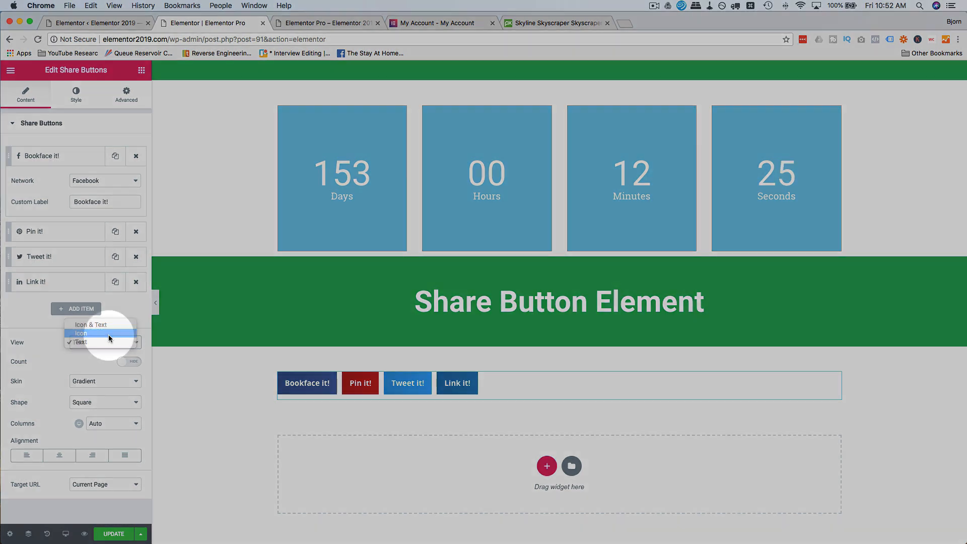
click(80, 342)
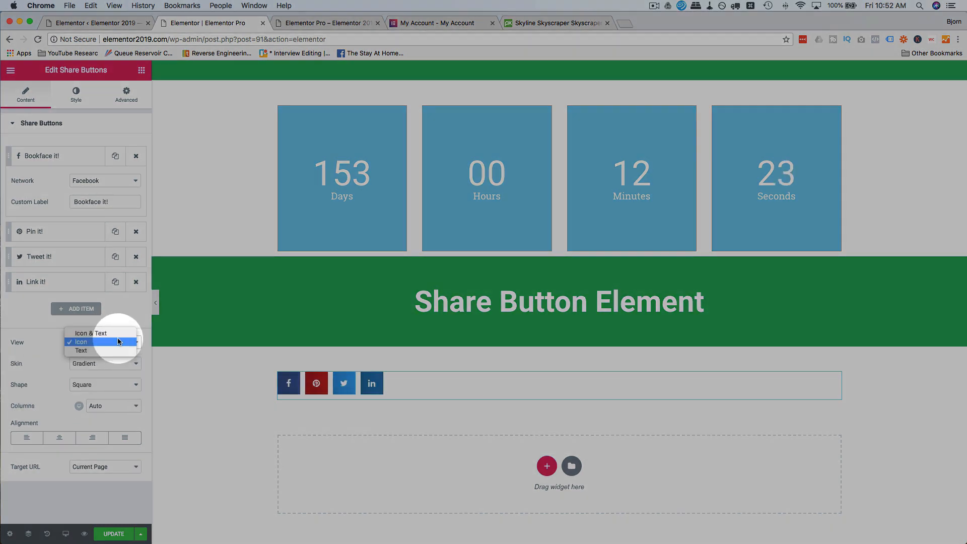
click(93, 333)
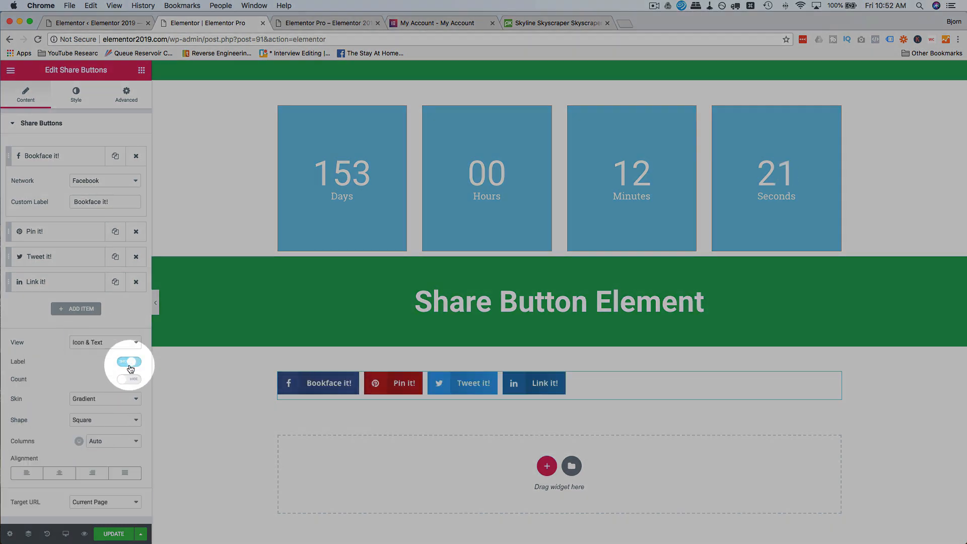
click(129, 362)
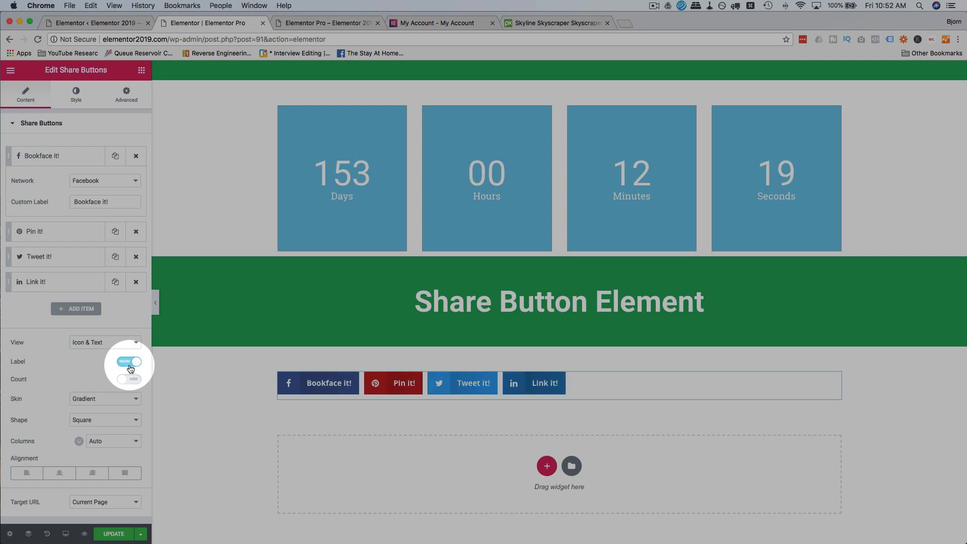
click(129, 379)
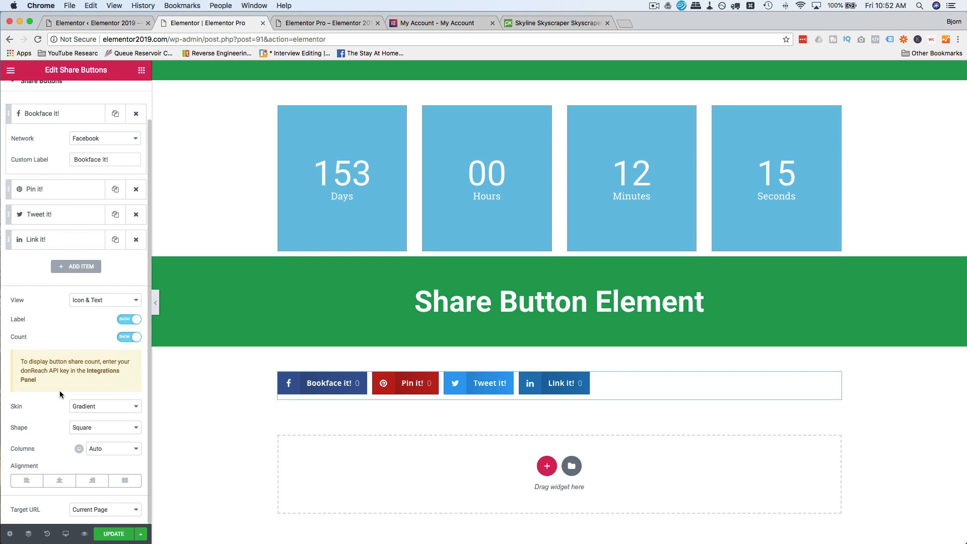
double_click(33, 371)
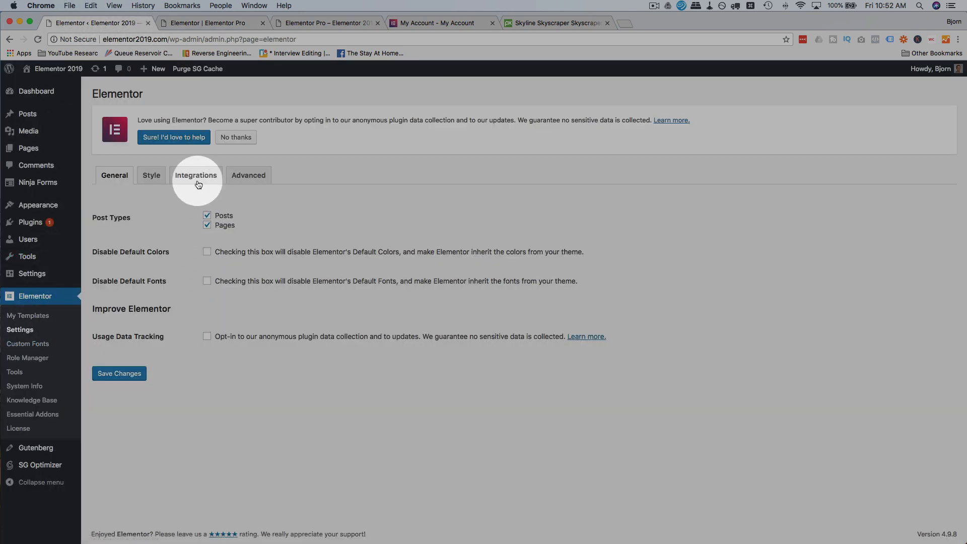
Step: Show the Integrations settings and focus the donReach API Key field
click(195, 175)
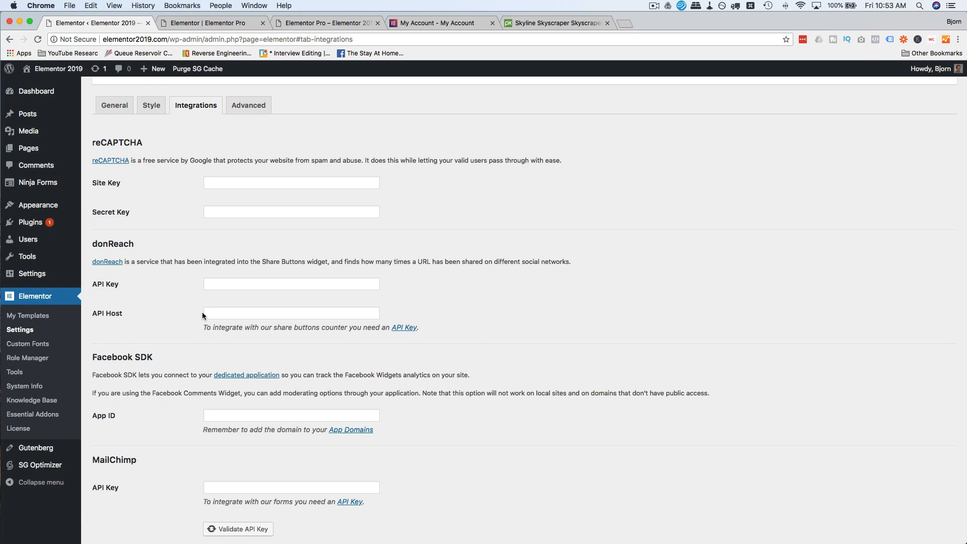
click(291, 284)
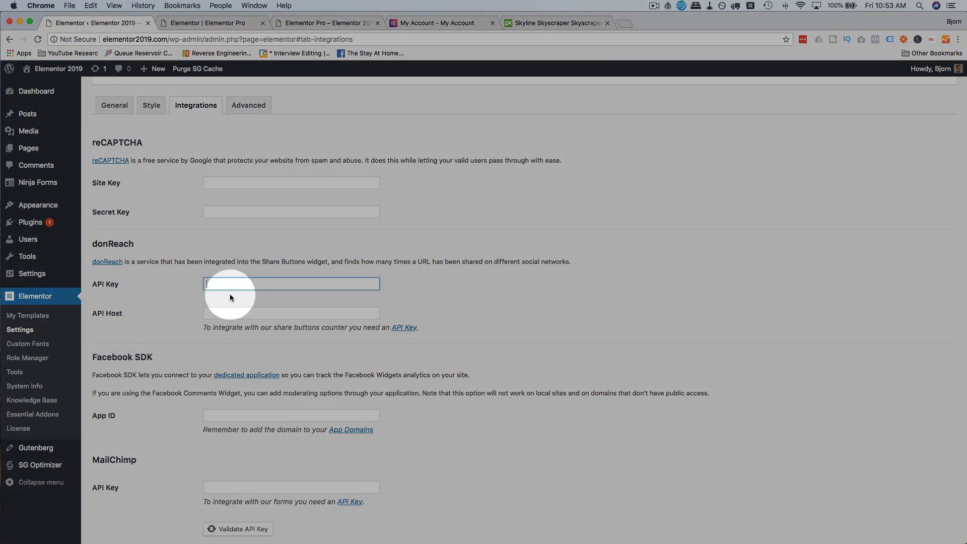
click(291, 313)
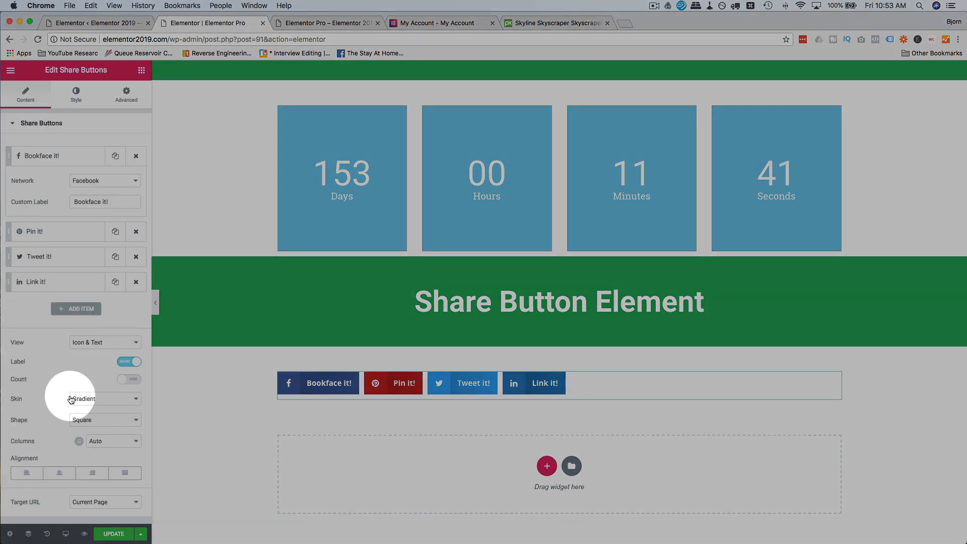
Step: Preview the Minimal, Framed, Flat and Boxed Icon skins, then settle on Gradient
click(104, 398)
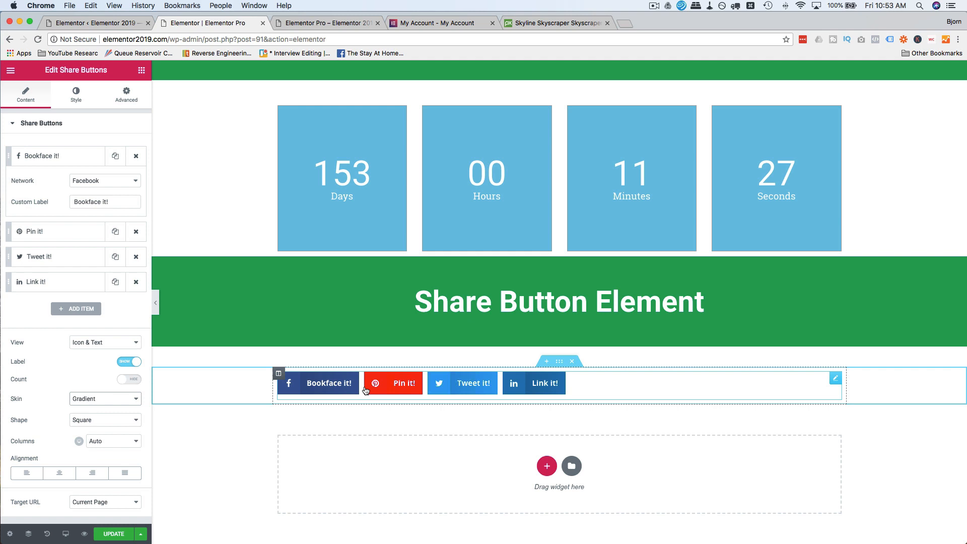
click(104, 398)
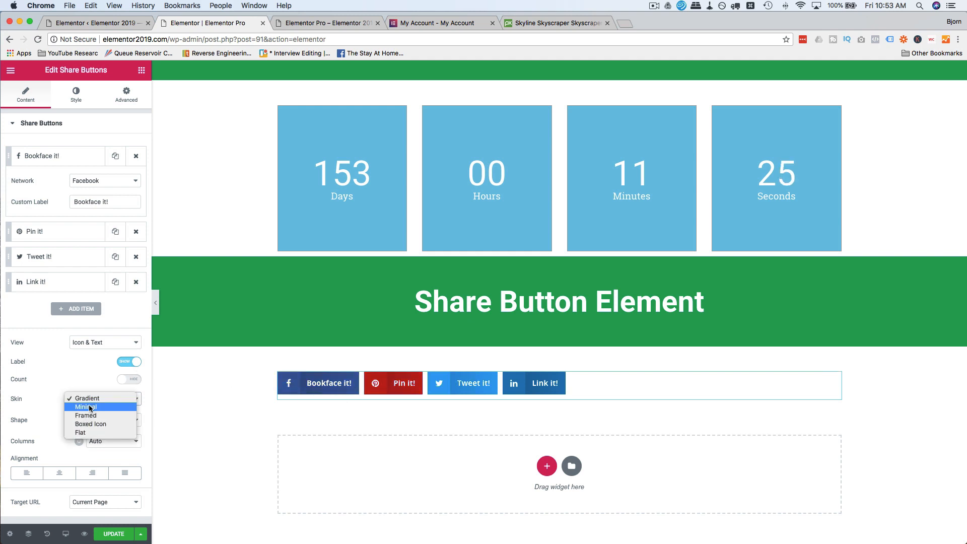
click(85, 407)
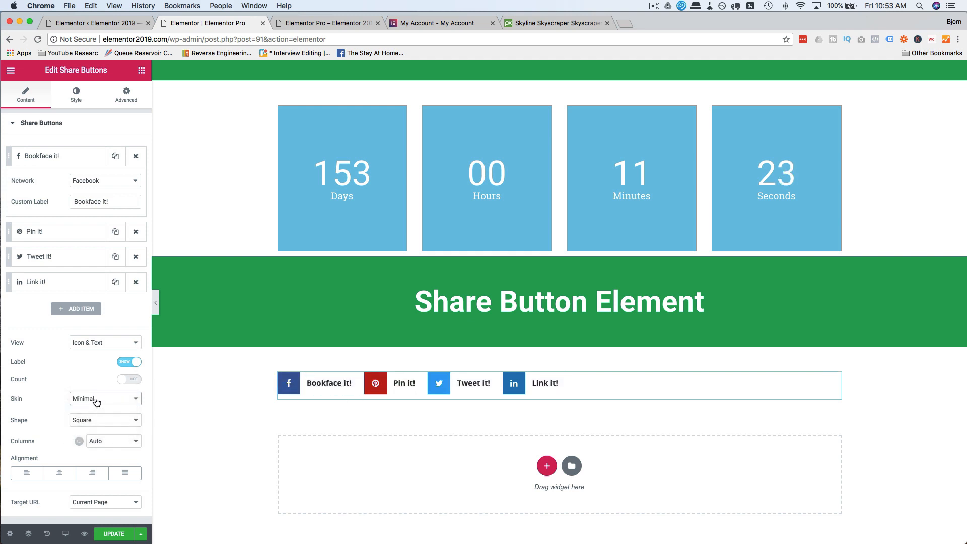
click(105, 398)
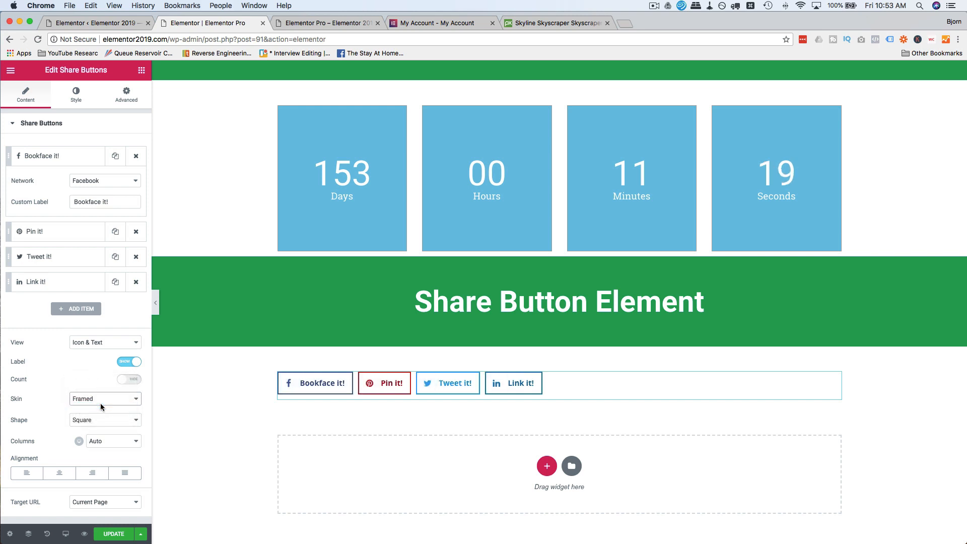
click(104, 399)
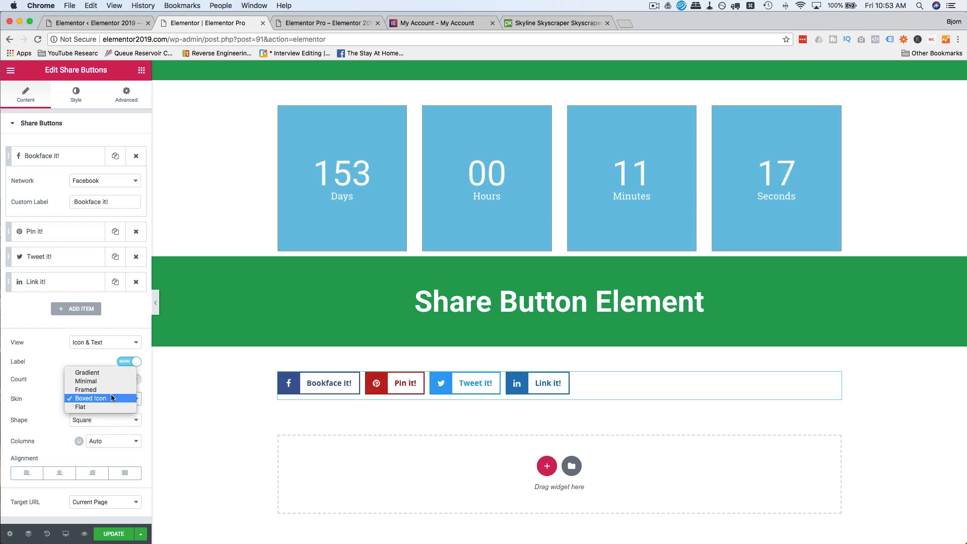
click(80, 407)
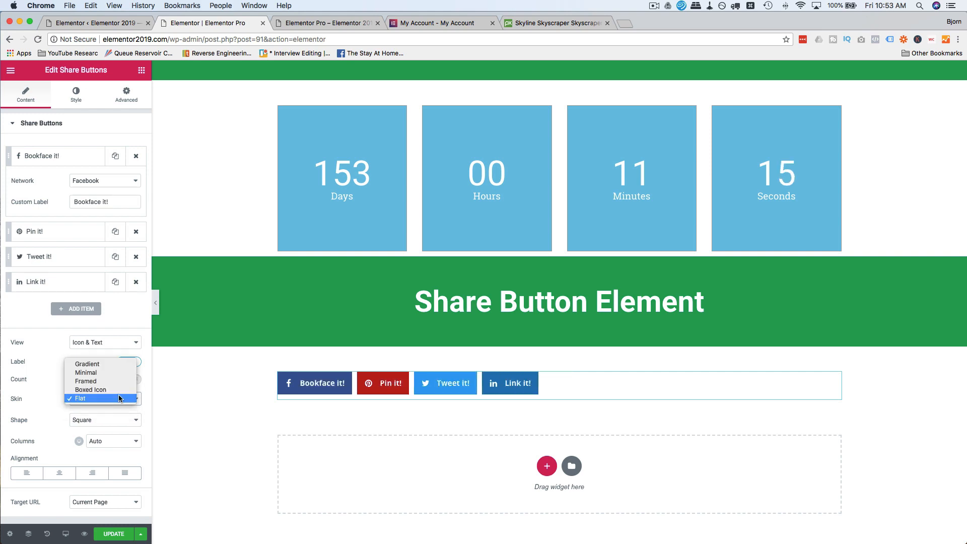
click(91, 389)
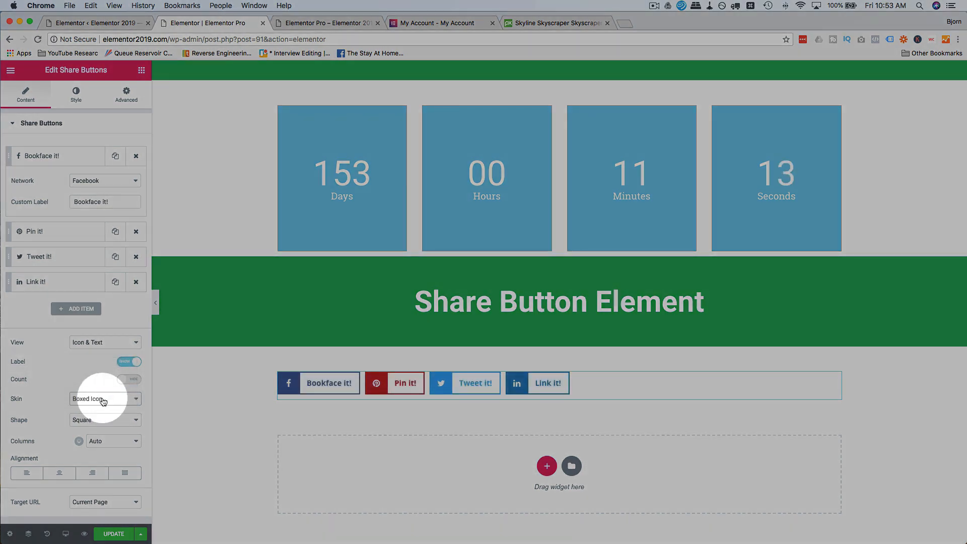
click(104, 399)
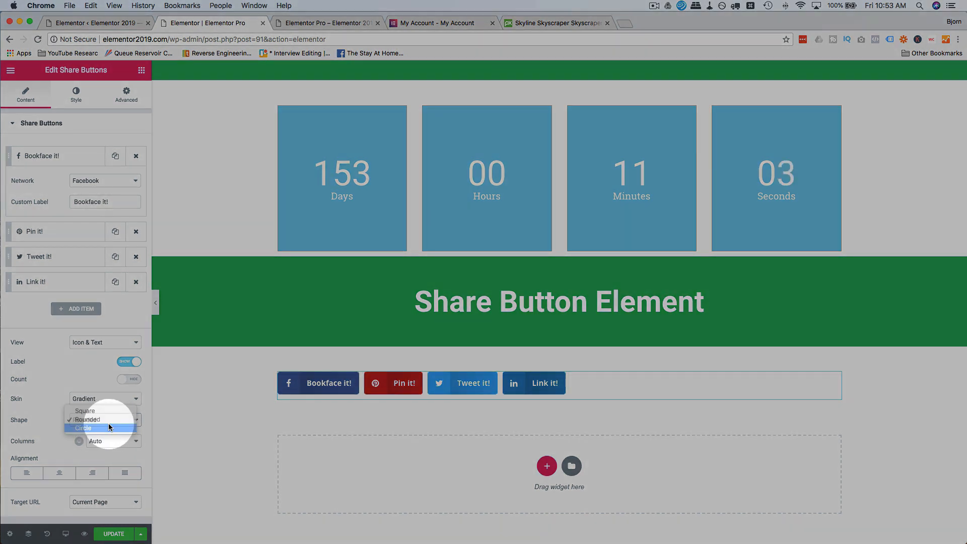
Step: Try circular and icon-only buttons, then restore the labels on square buttons
click(83, 429)
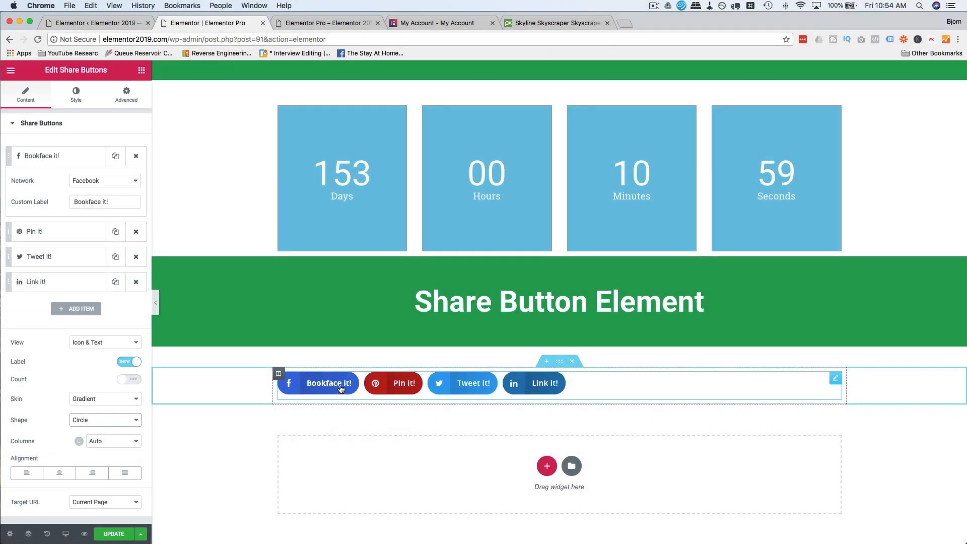
click(329, 382)
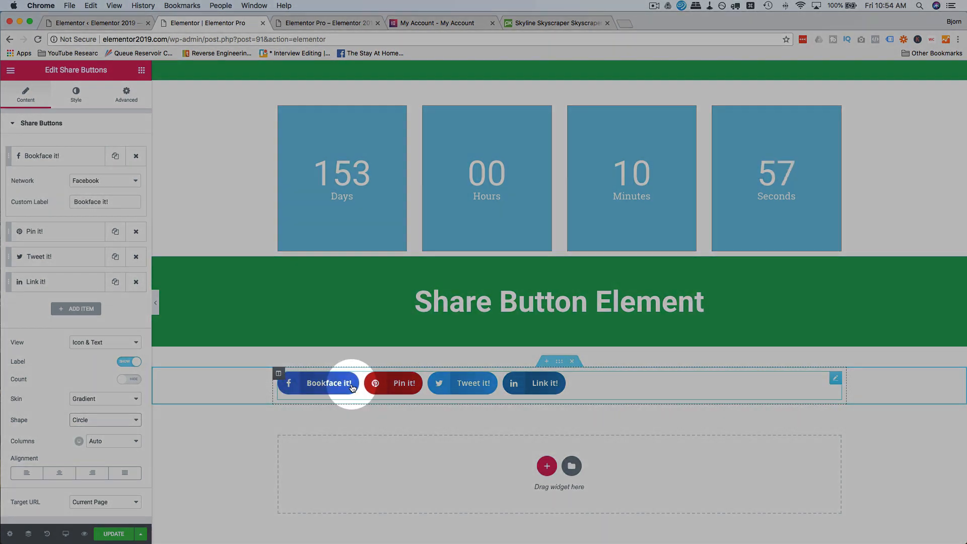
click(129, 362)
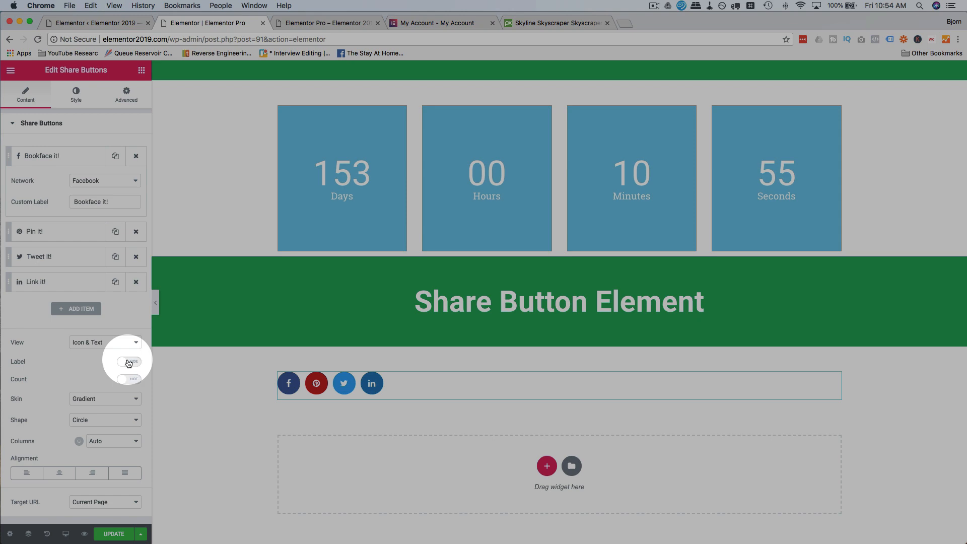
click(128, 362)
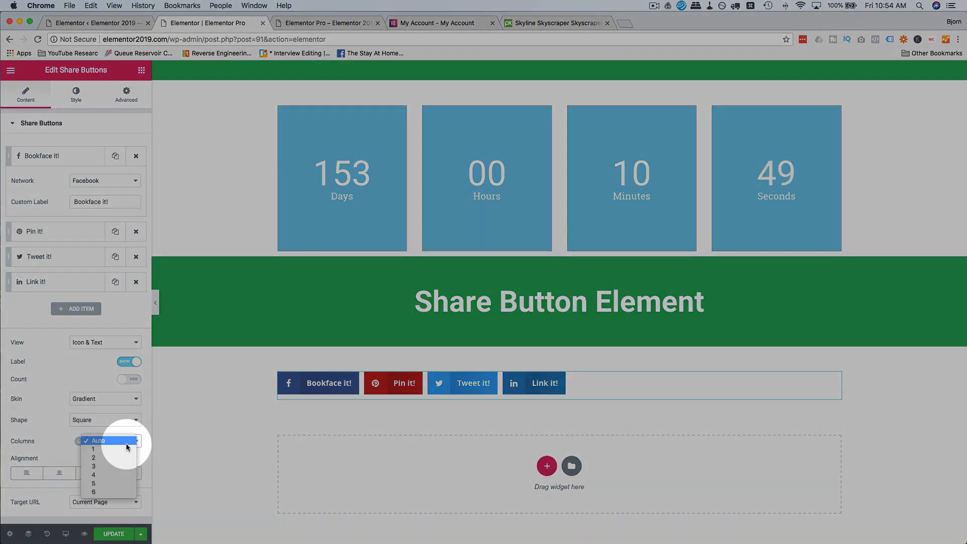
Step: Preview two, one and three columns, then spread the buttons across four columns
click(94, 448)
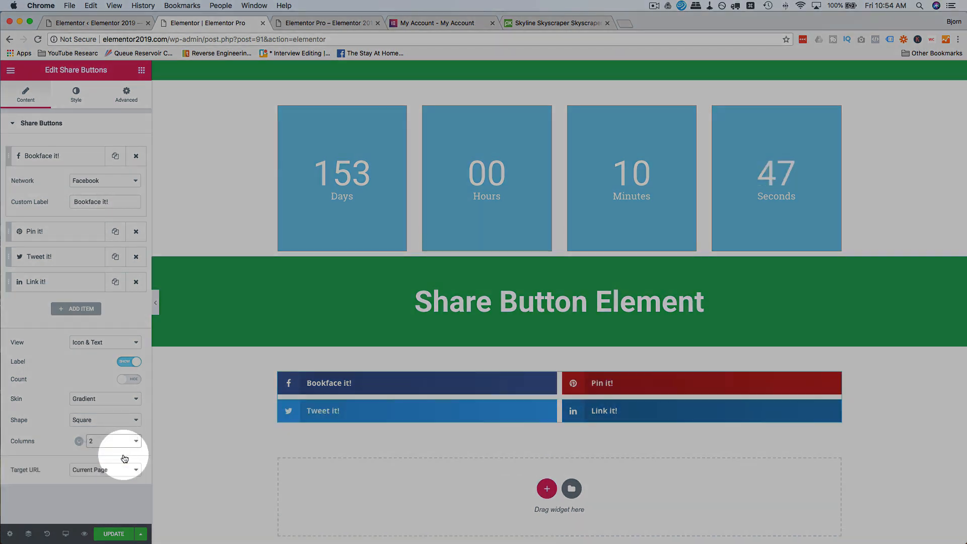
click(117, 440)
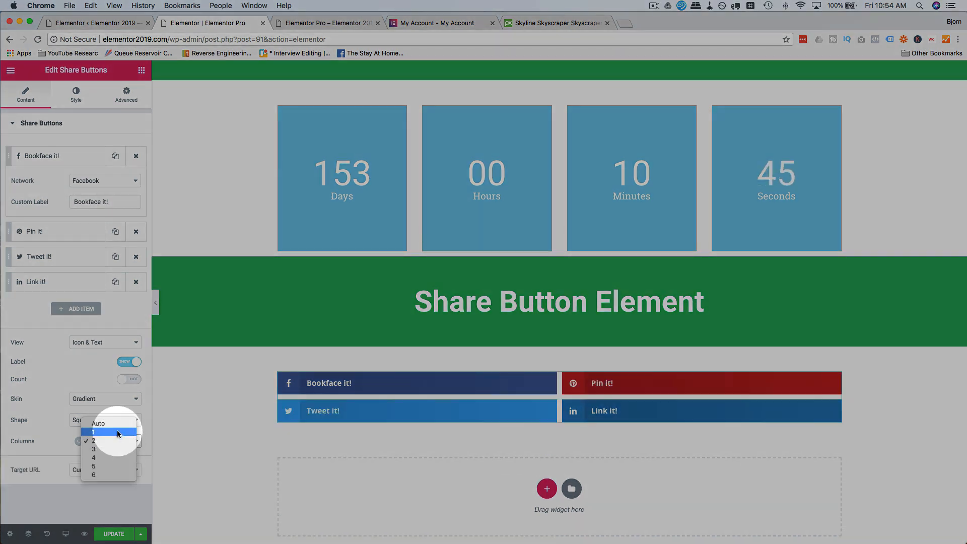
click(93, 440)
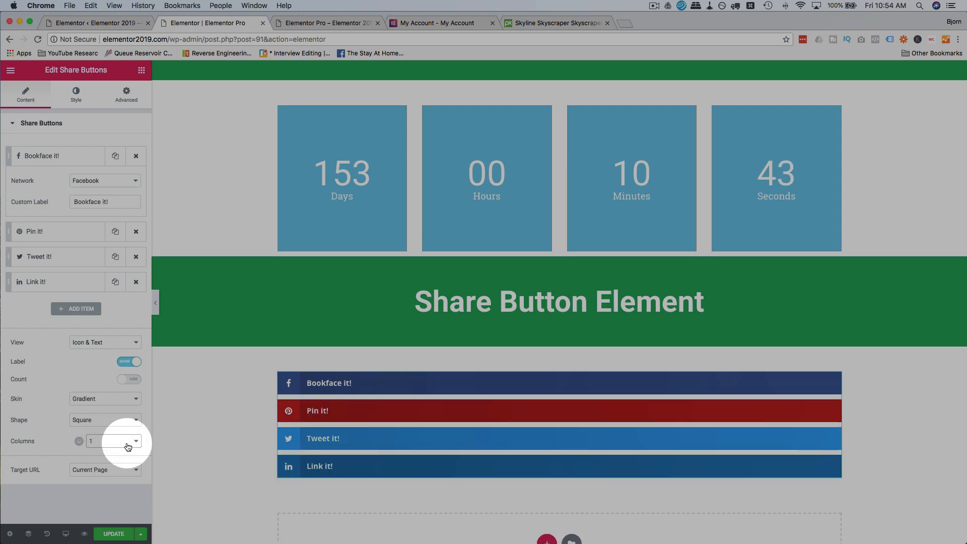
click(128, 443)
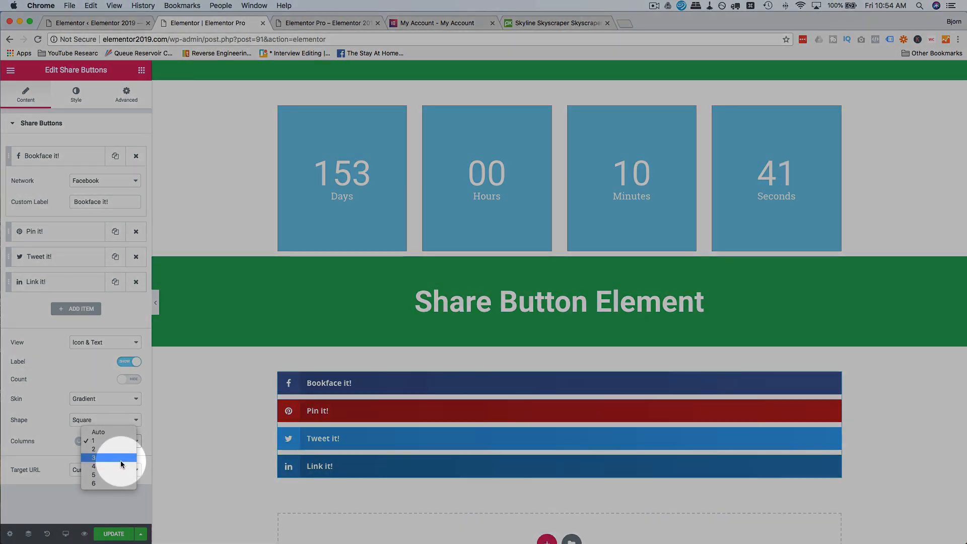
click(94, 448)
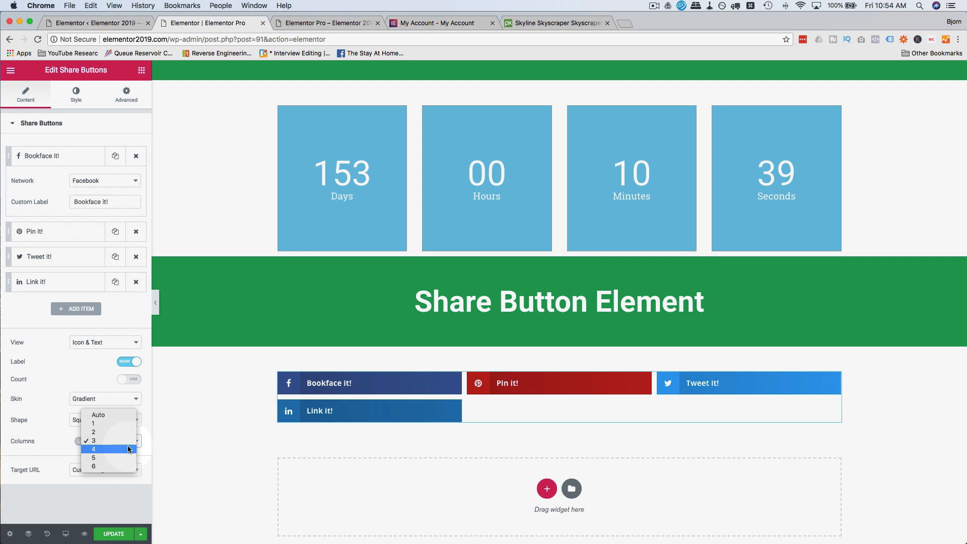
click(93, 448)
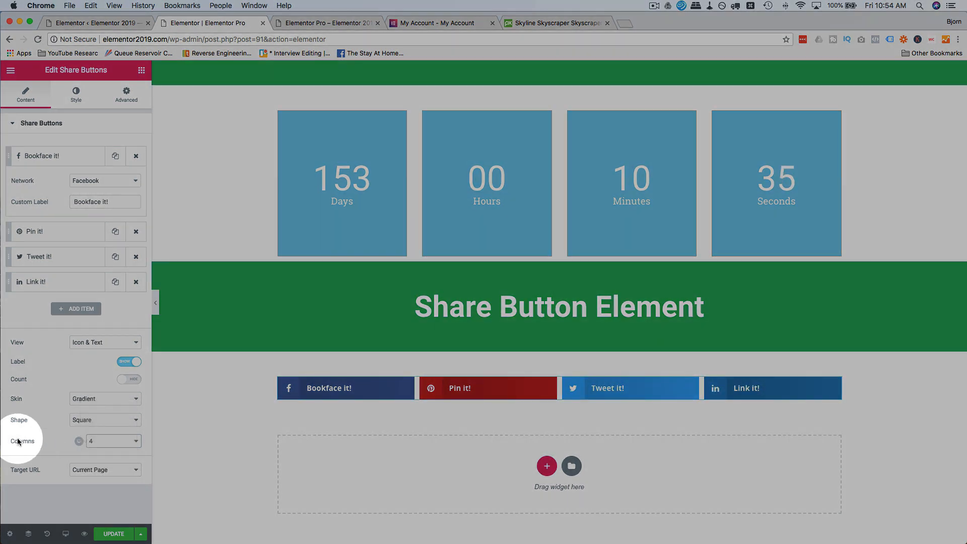
Step: Recheck two and one columns before returning the buttons to four columns
double_click(22, 440)
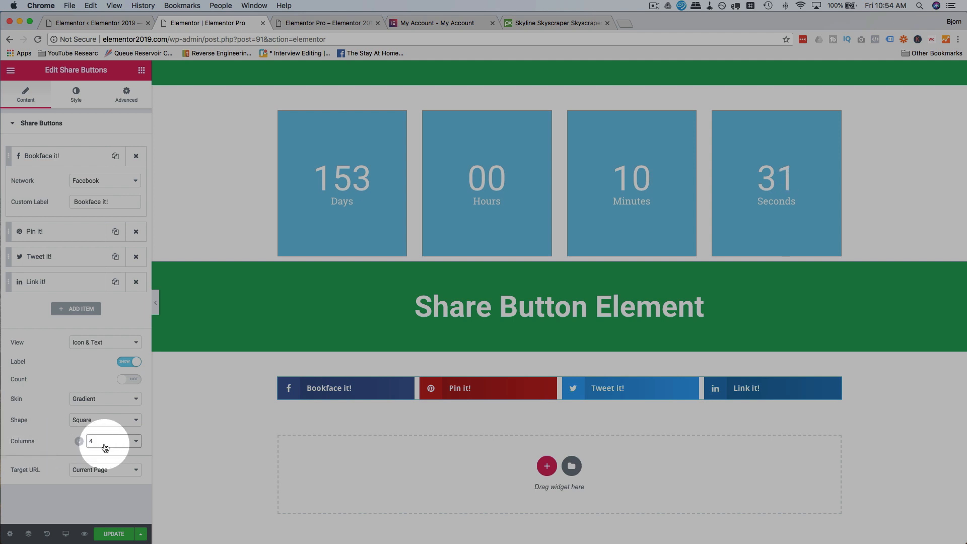
click(104, 440)
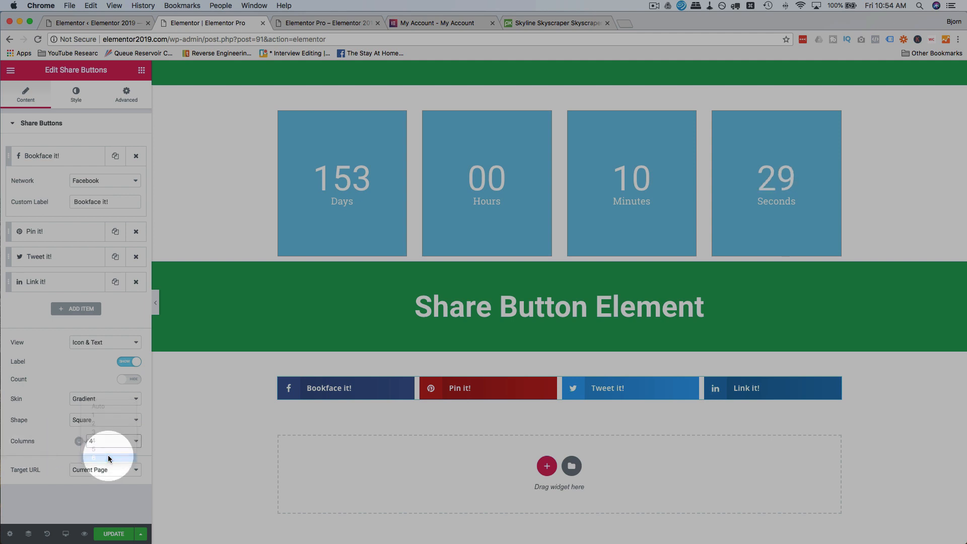
click(105, 440)
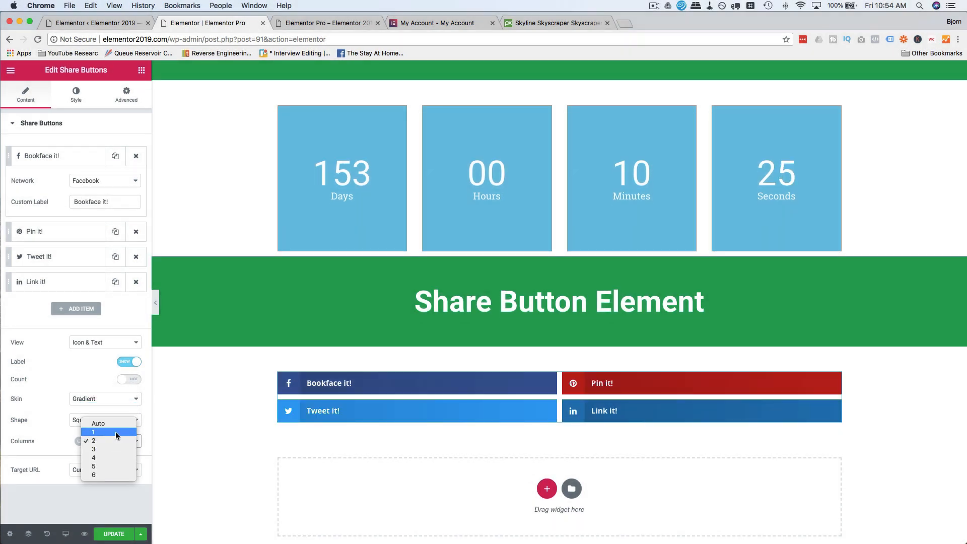
click(93, 440)
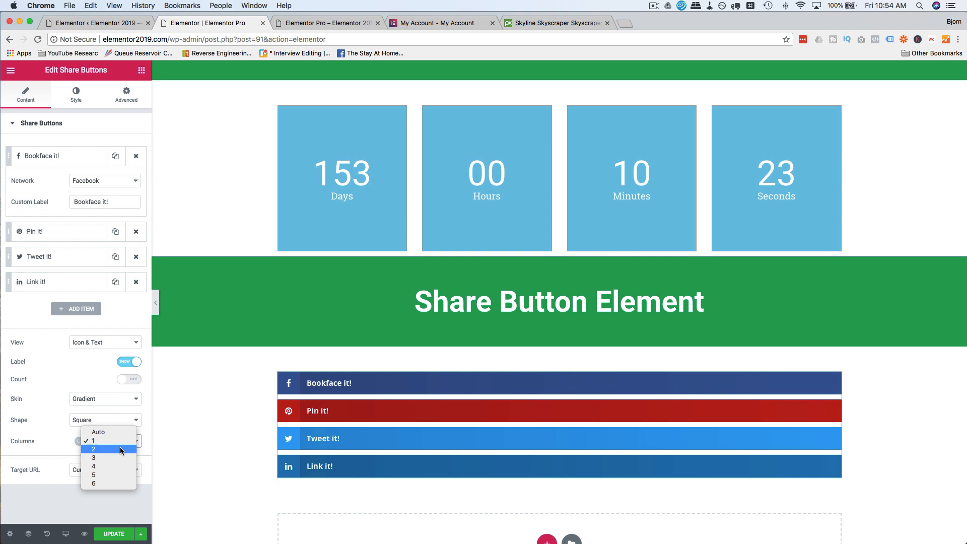
click(93, 467)
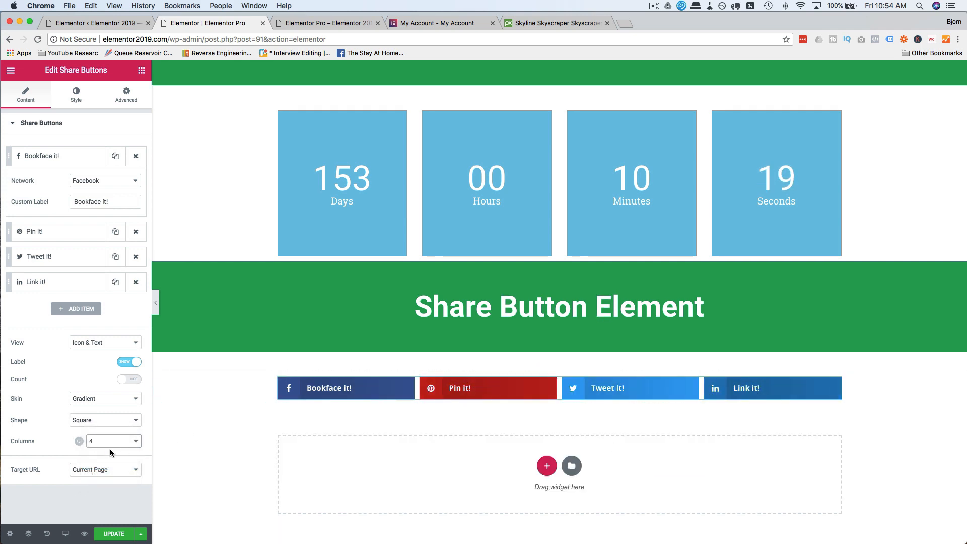
click(103, 469)
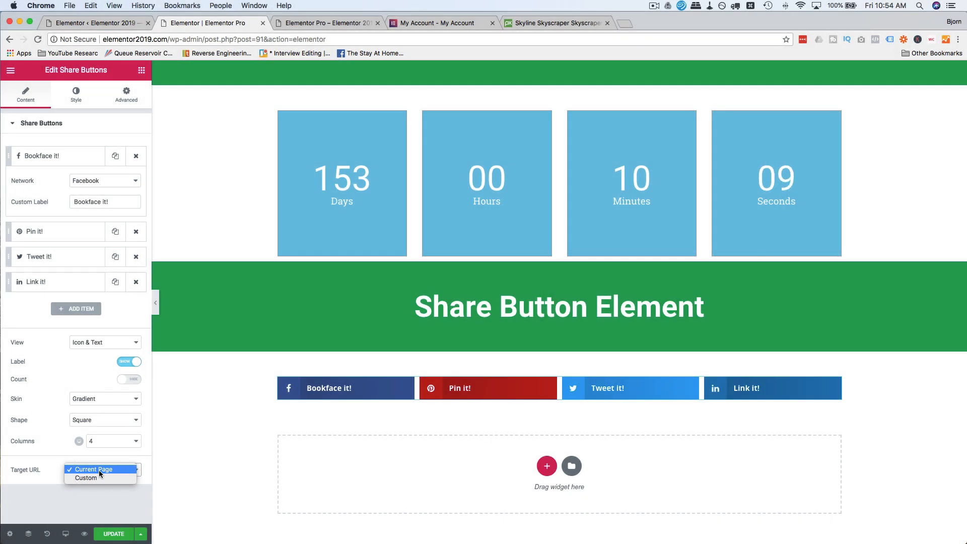
Step: Set the share buttons' Target URL to Custom, revealing an empty link field
click(93, 470)
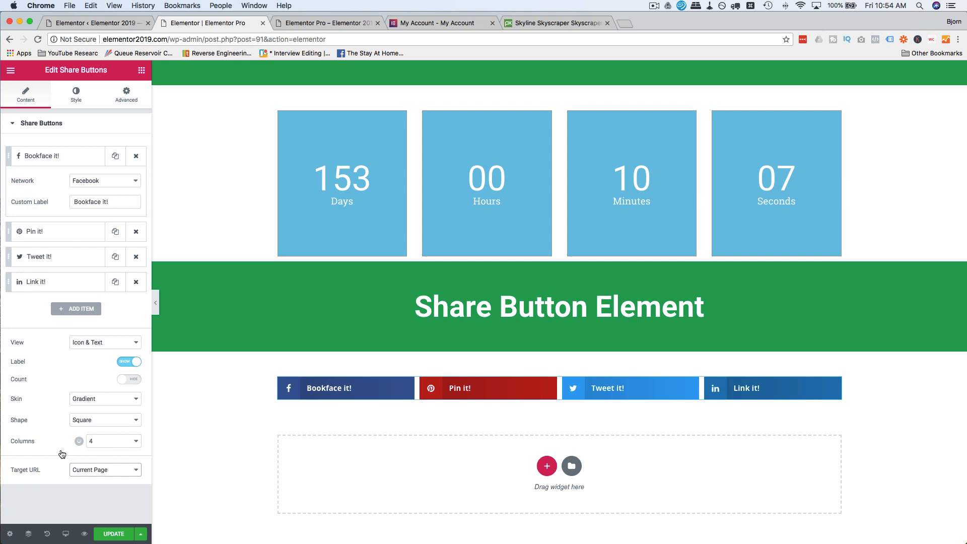
click(104, 469)
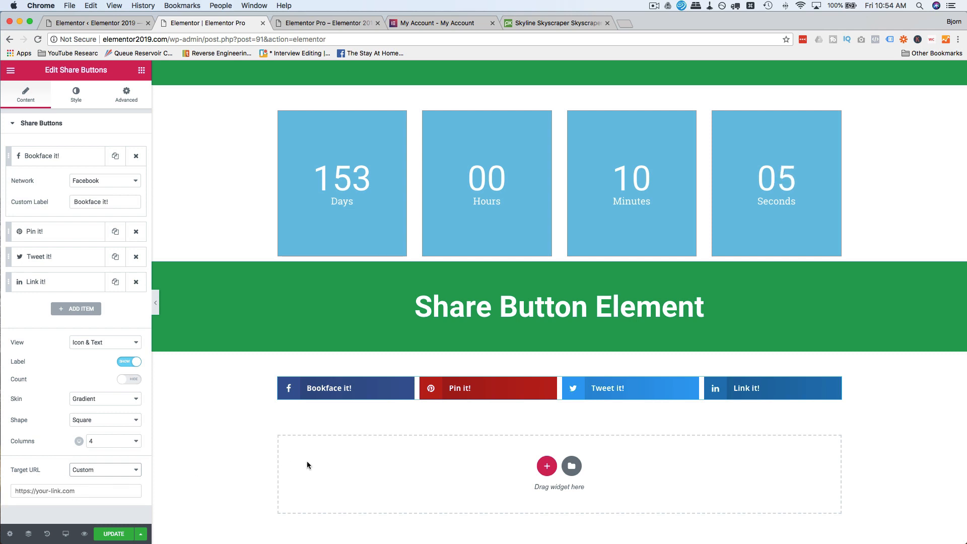
click(76, 491)
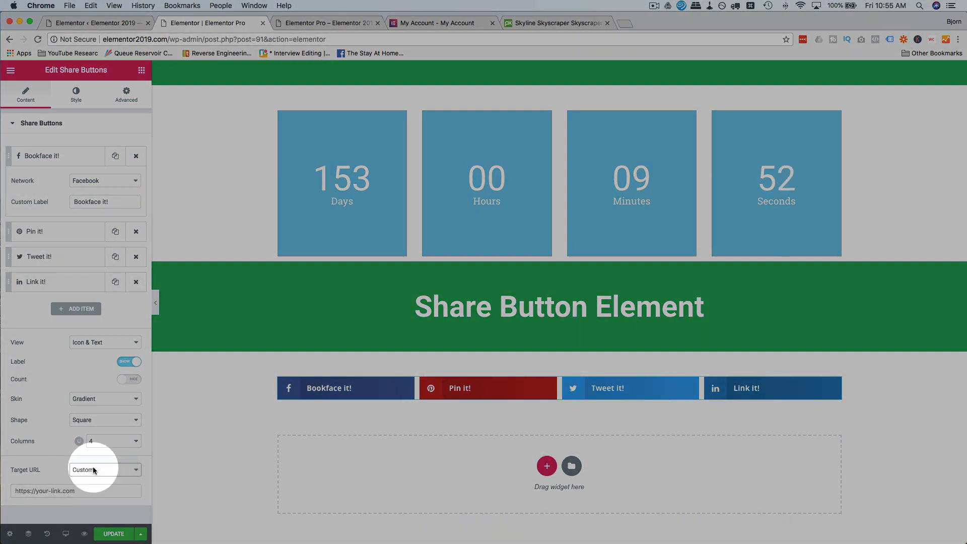
Step: In the Style settings, adjust the columns gap slider and set it to 18
click(75, 94)
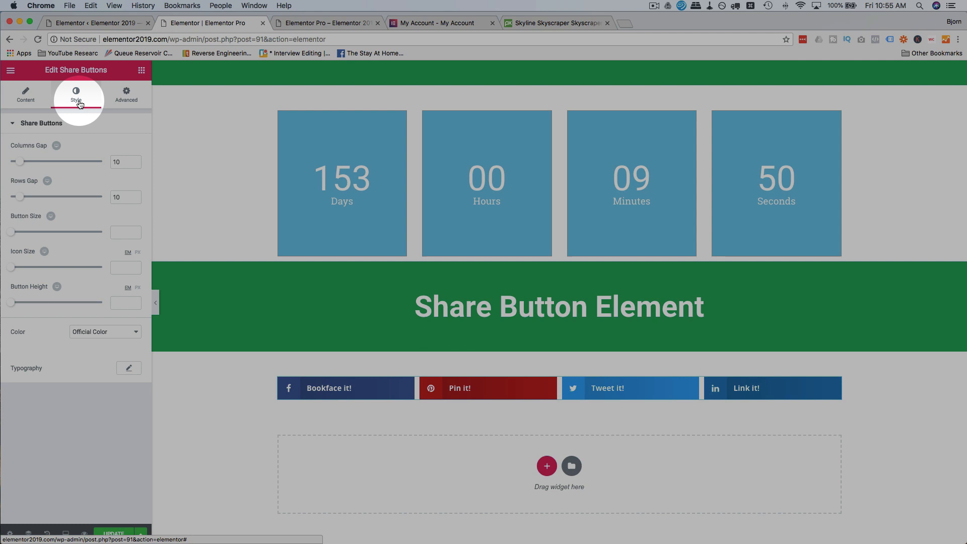
drag(22, 161, 36, 162)
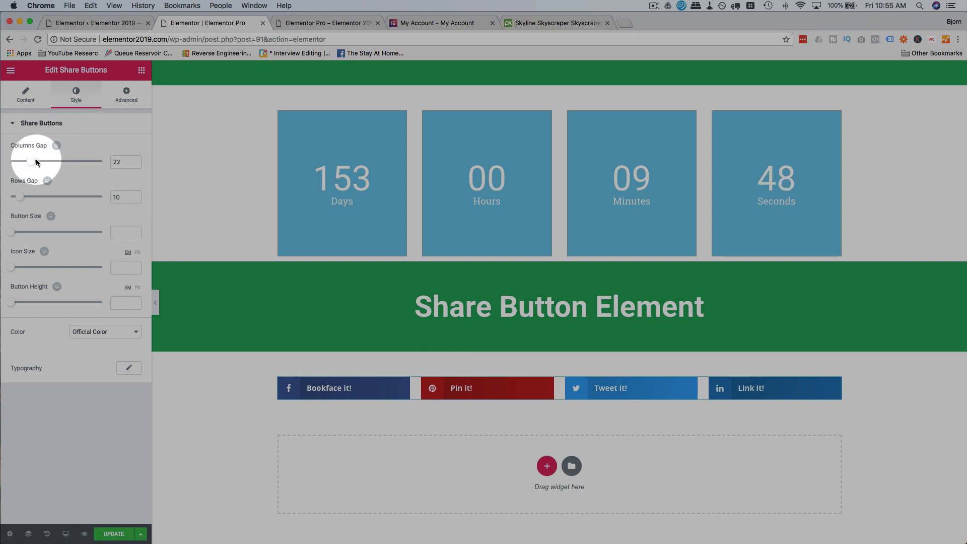
drag(37, 162, 99, 162)
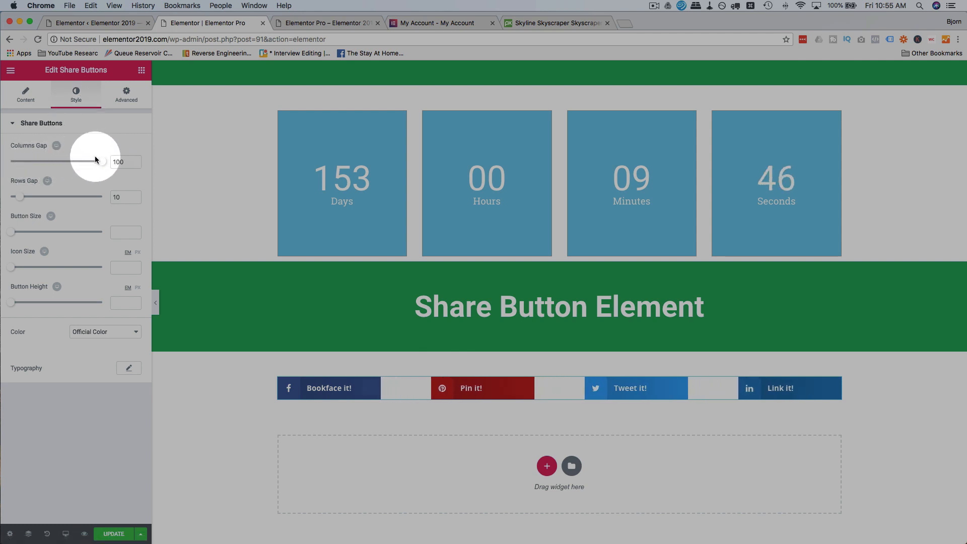
drag(96, 162, 9, 161)
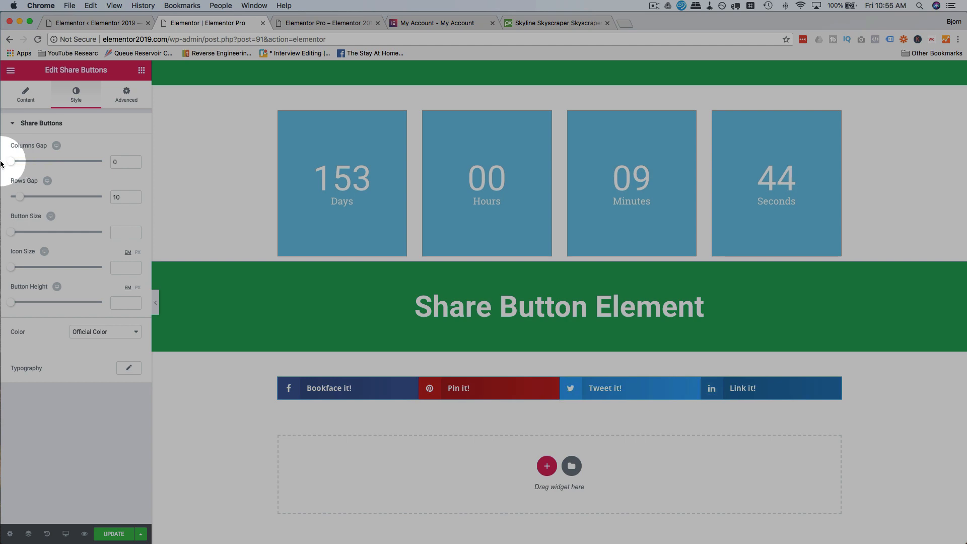
drag(9, 161, 28, 162)
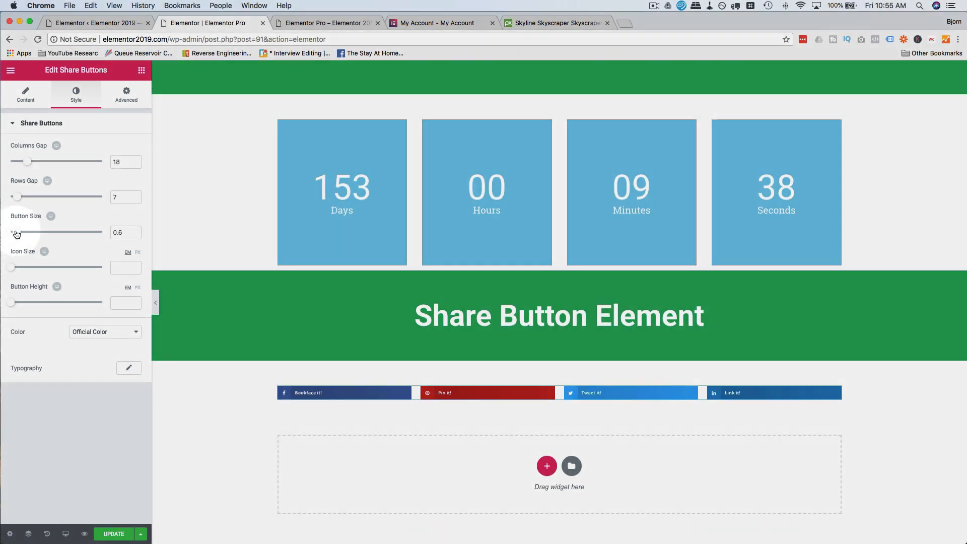
text(2)
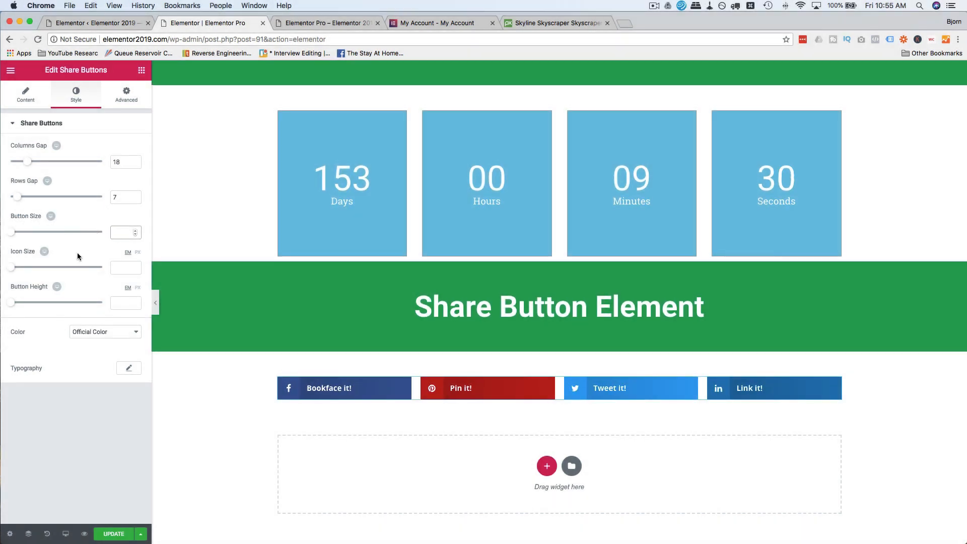
Step: Experiment with larger icon sizes and set the rows gap to 7
drag(11, 267, 50, 268)
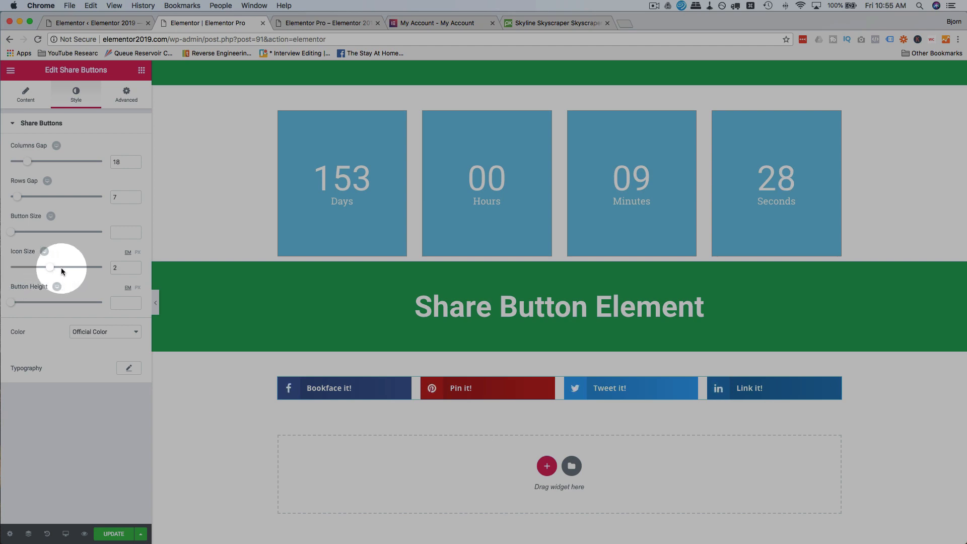
drag(50, 267, 102, 267)
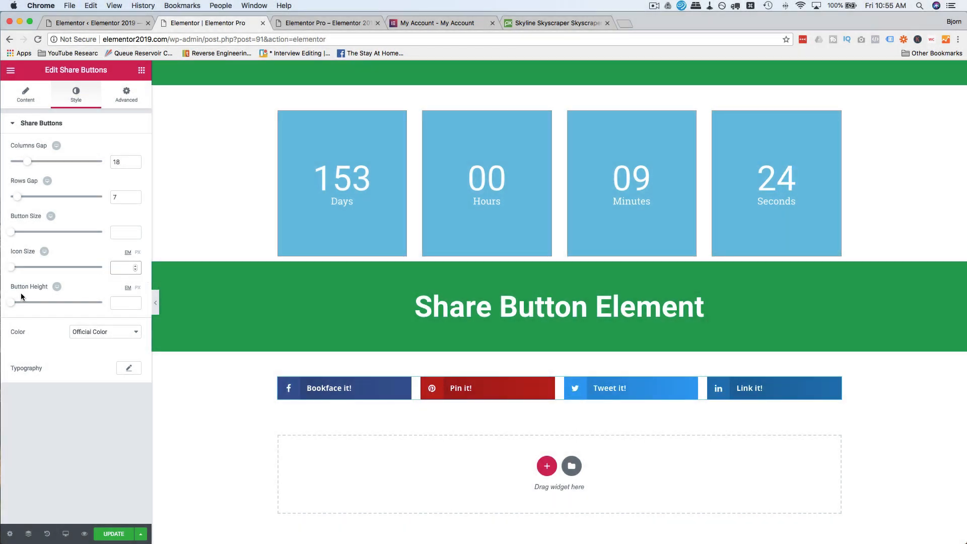
click(126, 303)
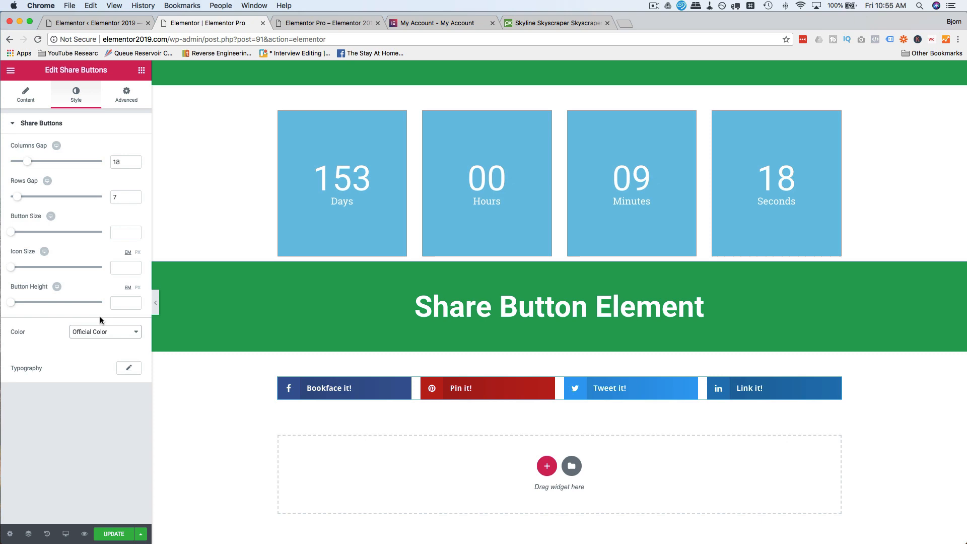
click(104, 332)
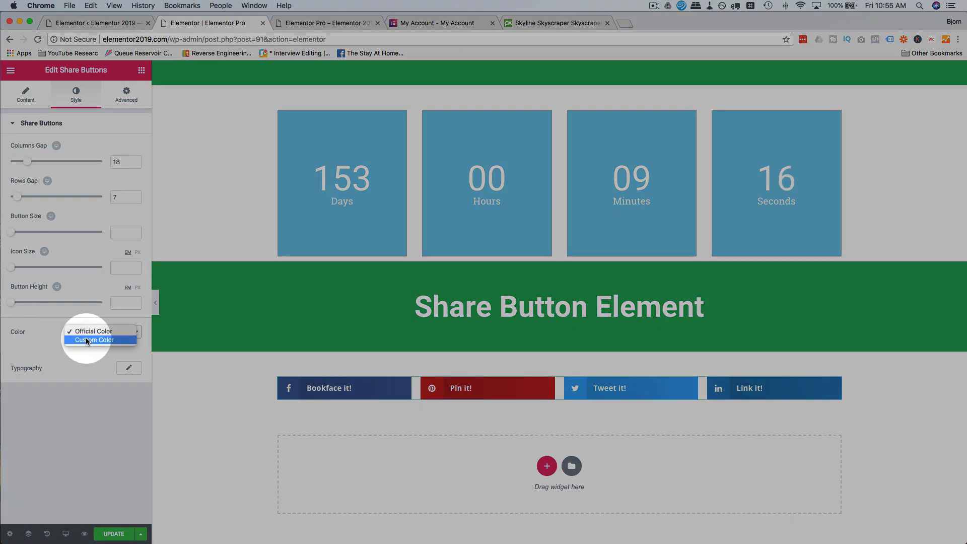
click(94, 340)
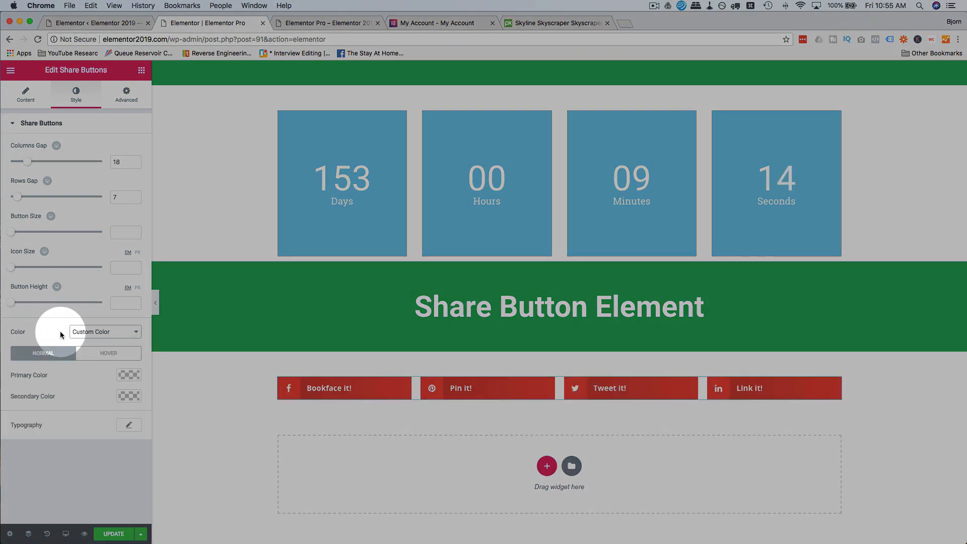
click(108, 352)
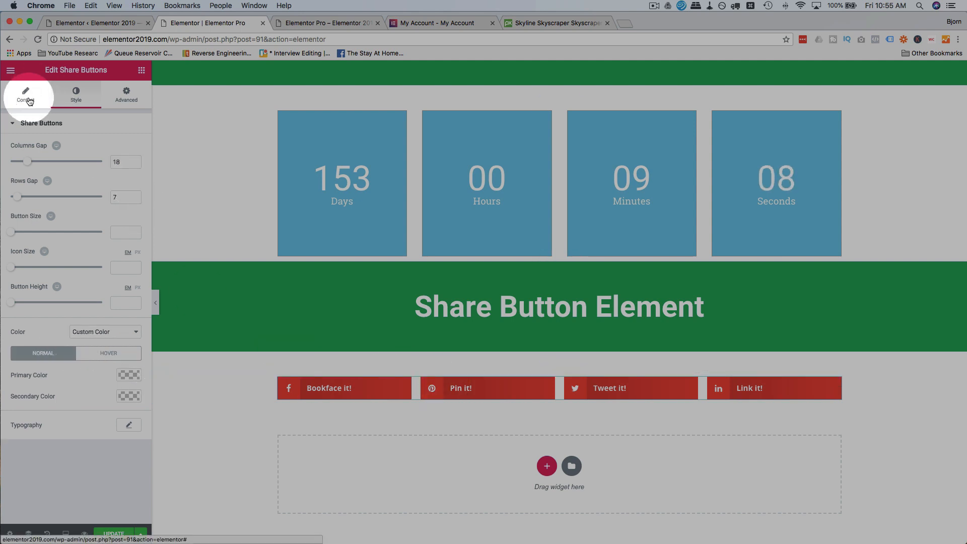
click(26, 95)
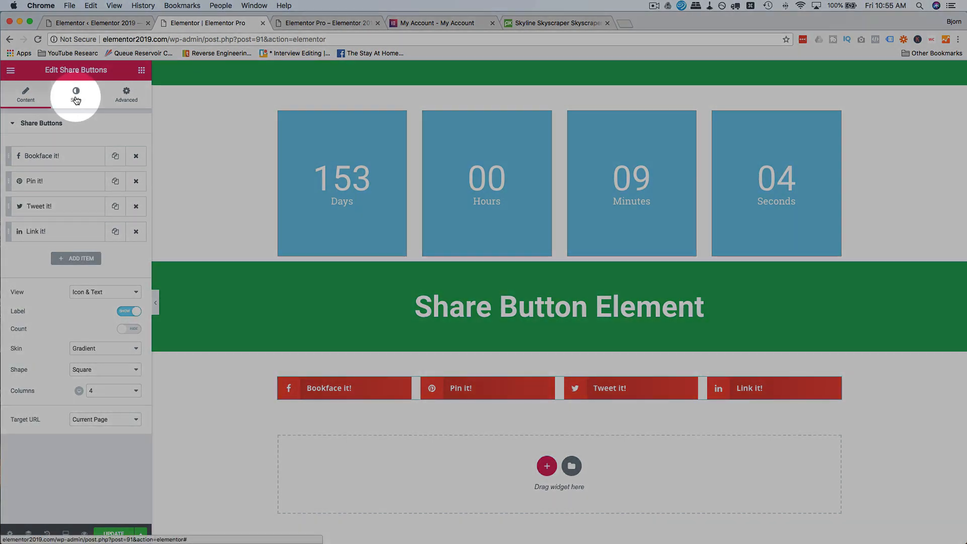
click(75, 94)
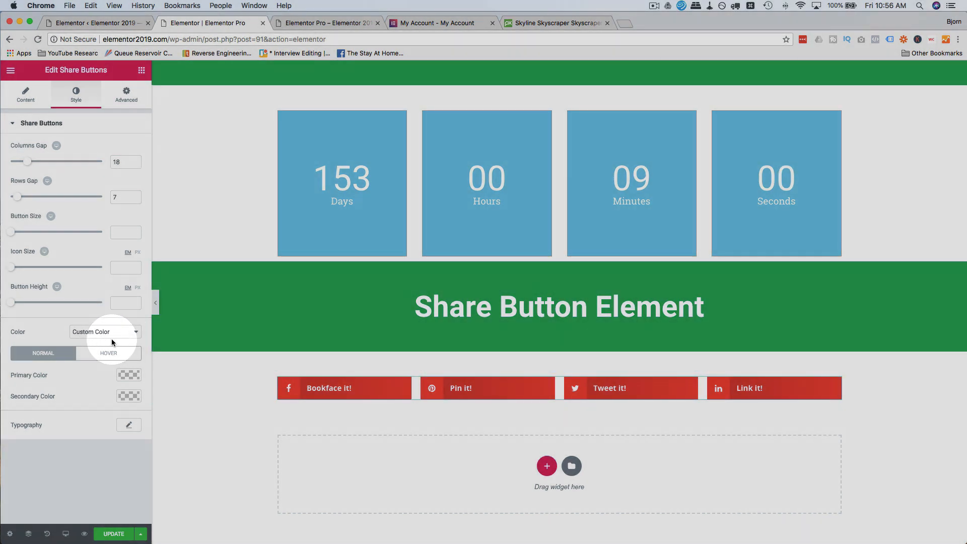
click(103, 332)
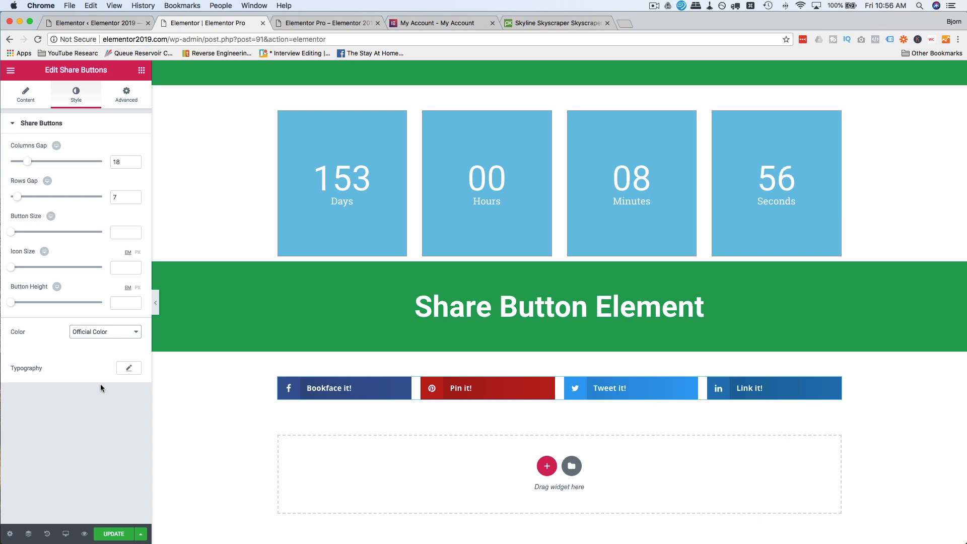
Step: Set the share button label font family to Open Sans, then select the buttons' section
click(128, 367)
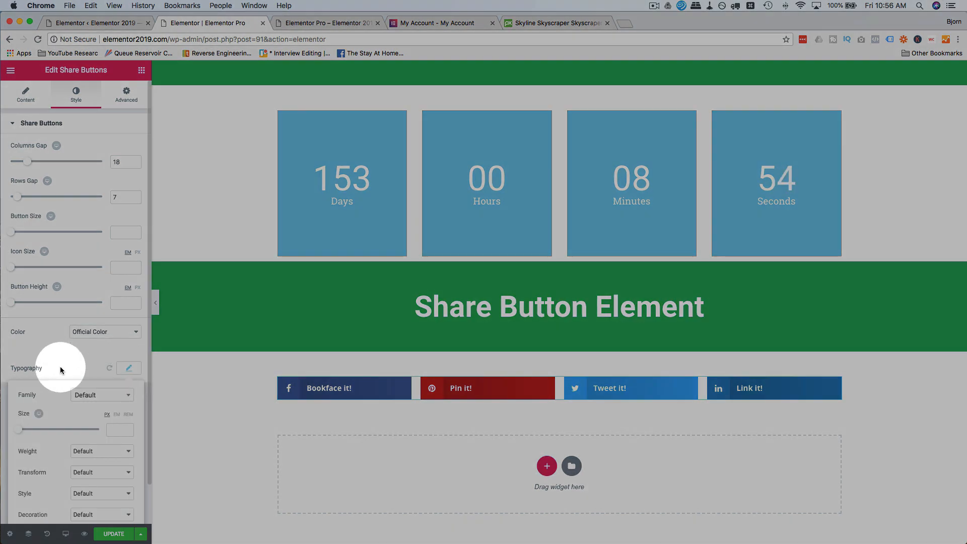
click(102, 395)
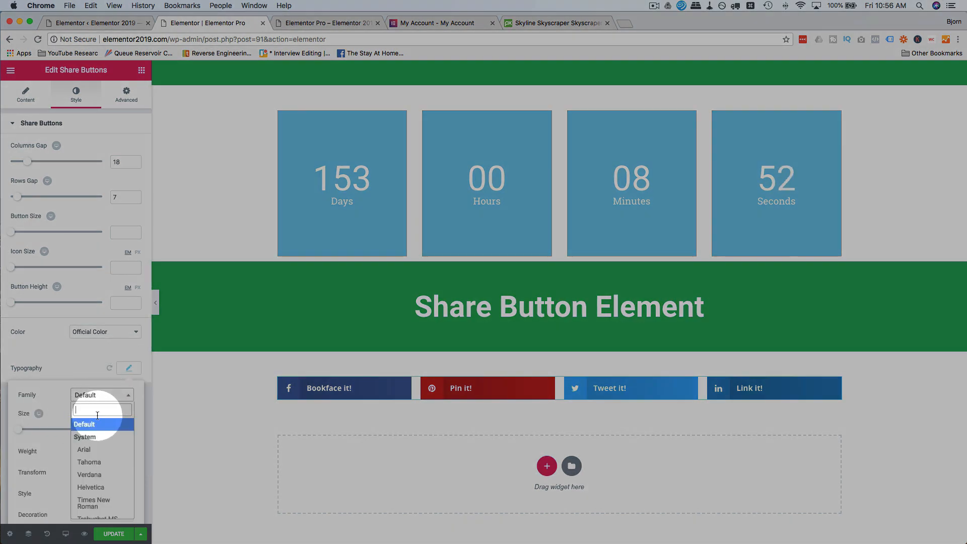
text(open s)
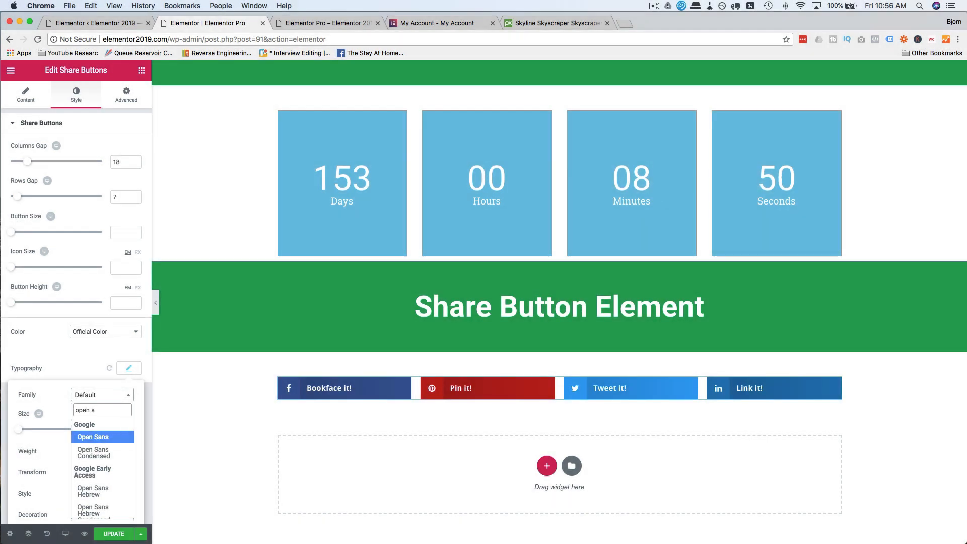
click(93, 436)
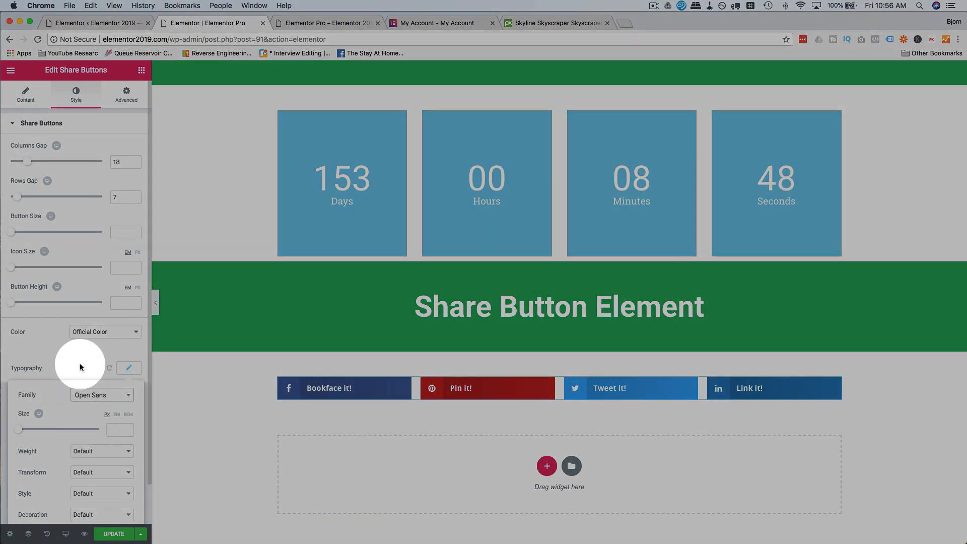
click(128, 368)
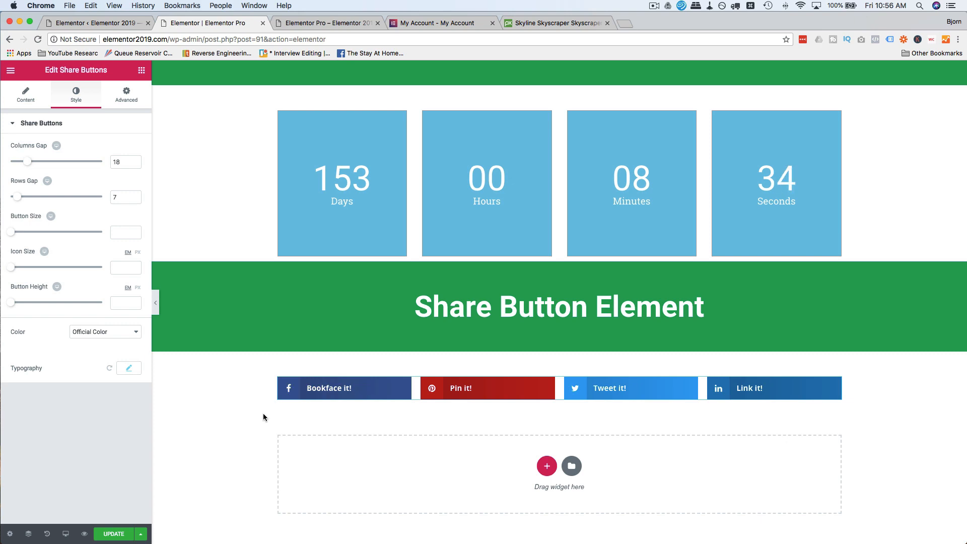
click(448, 388)
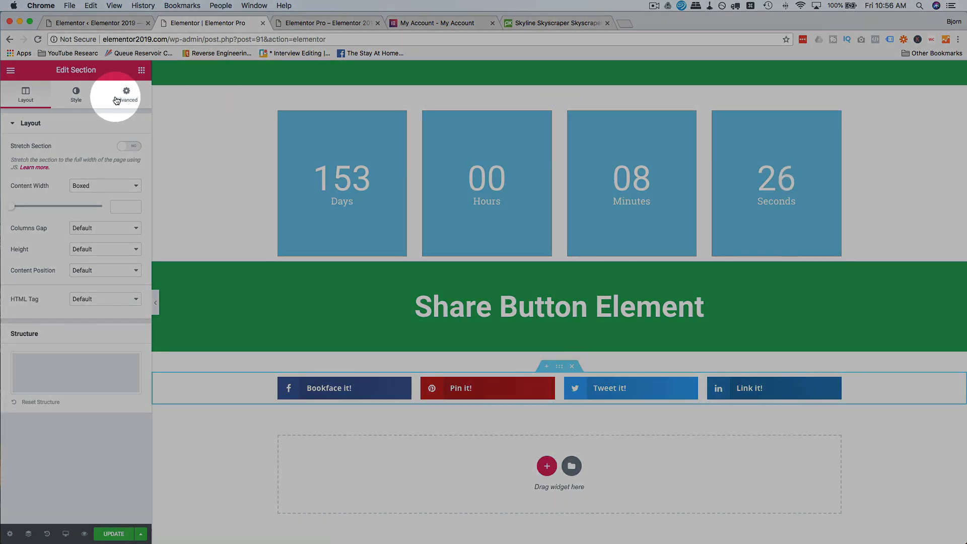
Step: Set the section's Scrolling Effect to Sticky: Bottom and preview the page
click(126, 96)
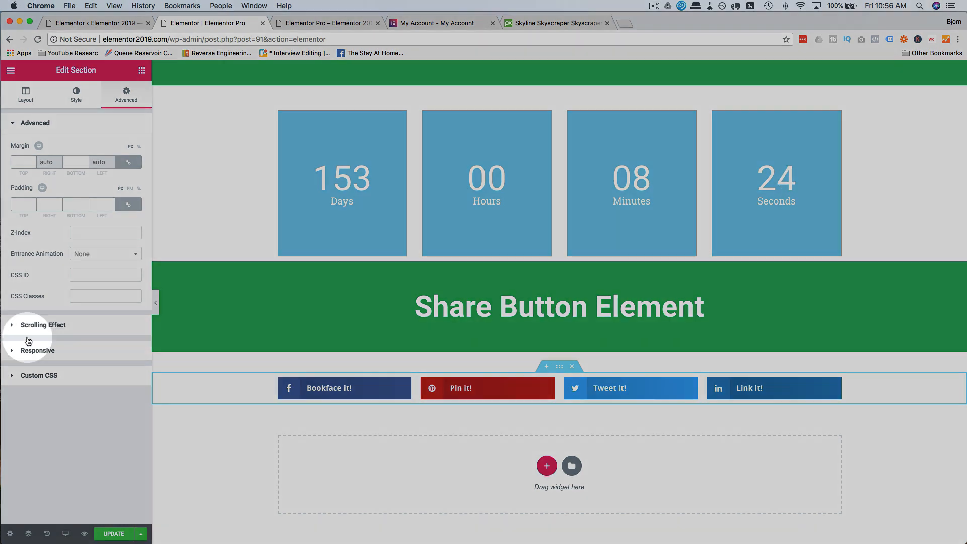
click(44, 325)
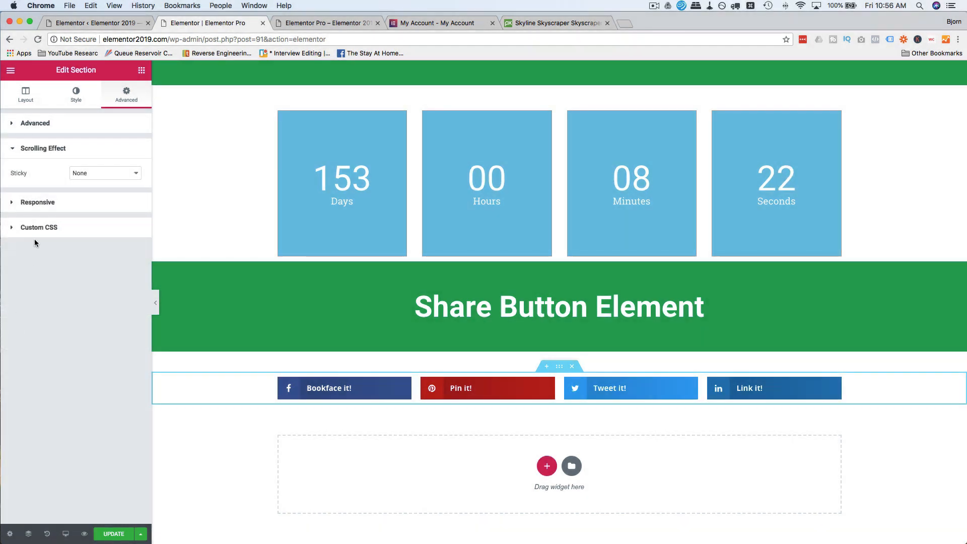
click(104, 173)
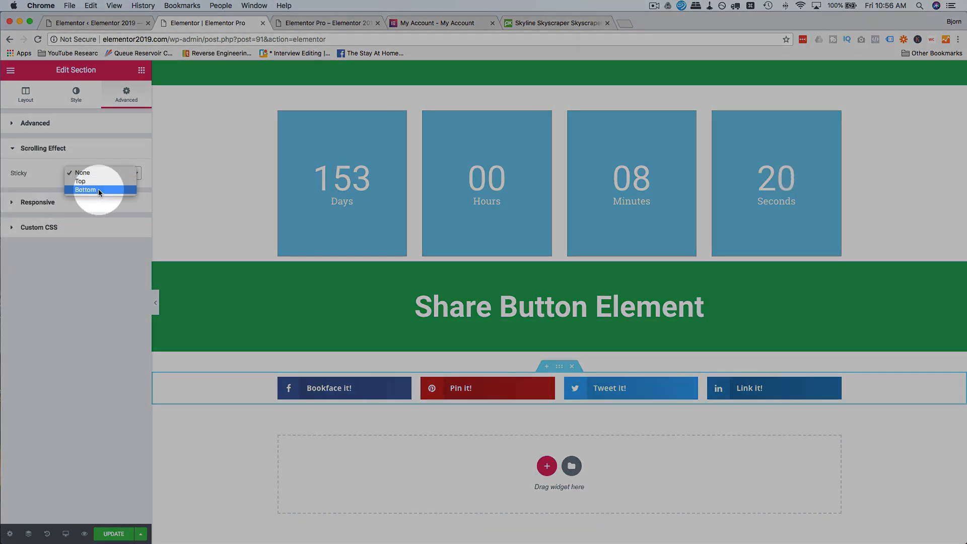
click(85, 190)
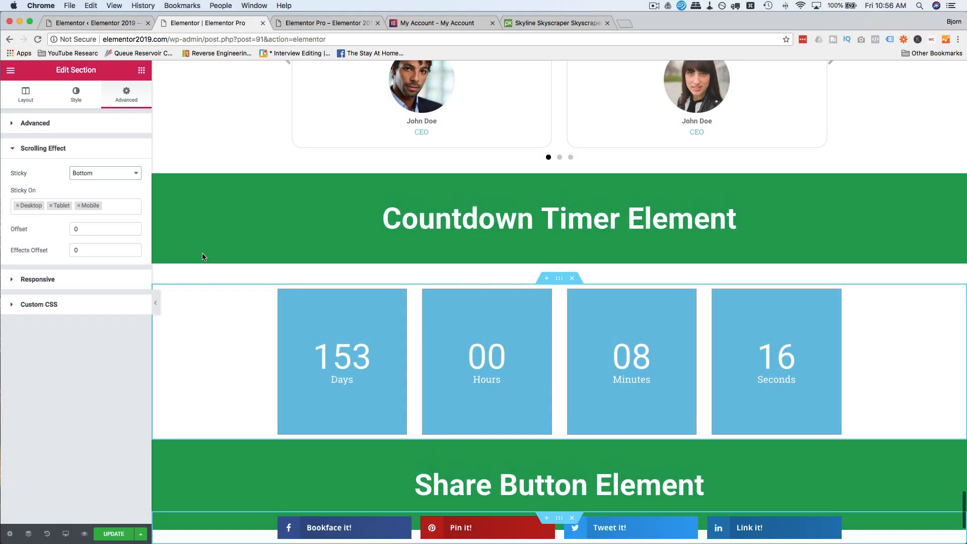
scroll(down, 3)
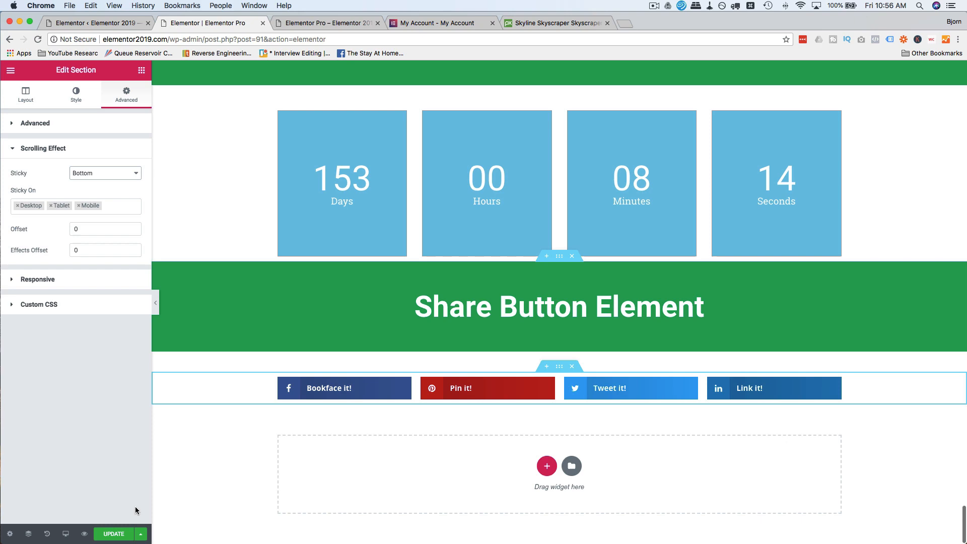
click(326, 23)
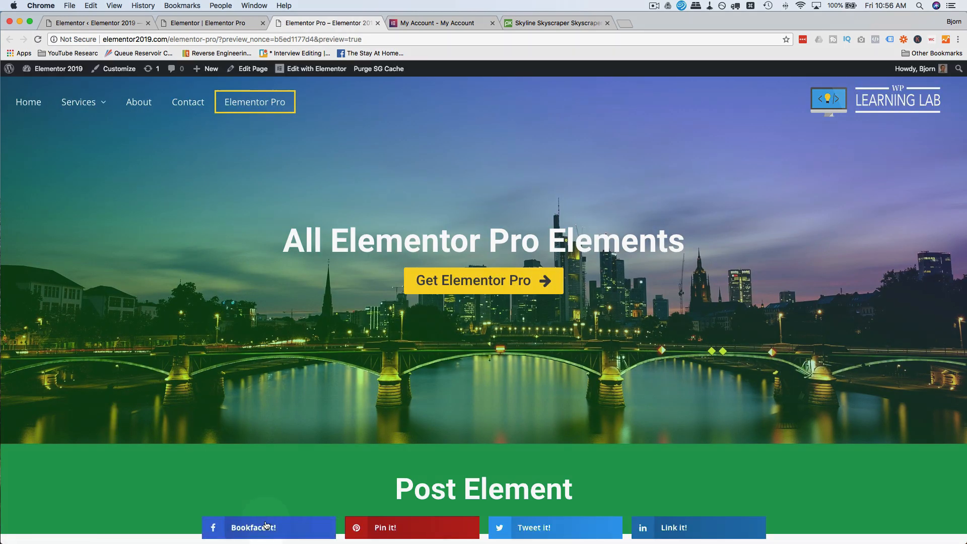
Step: Scroll down the preview, confirming the share buttons stay pinned to the bottom
scroll(down, 3)
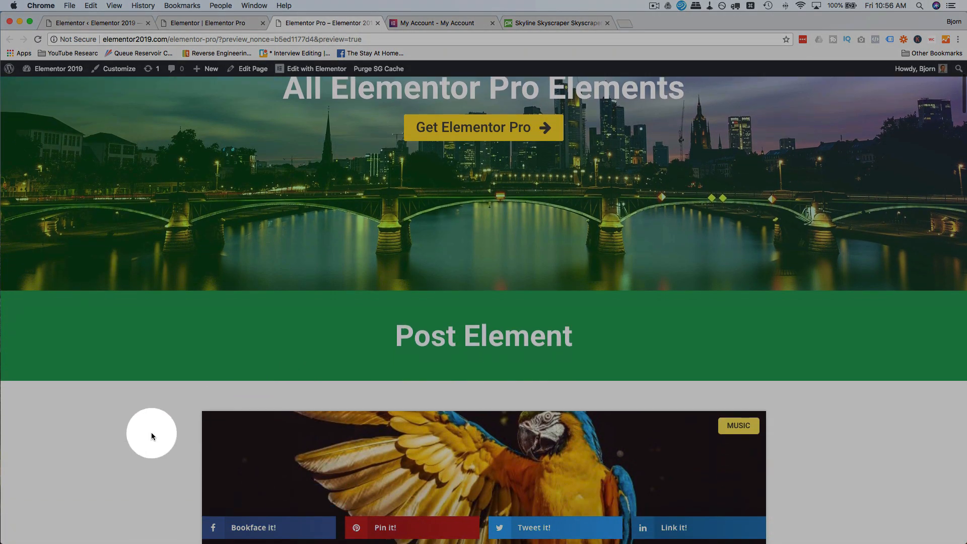
scroll(down, 3)
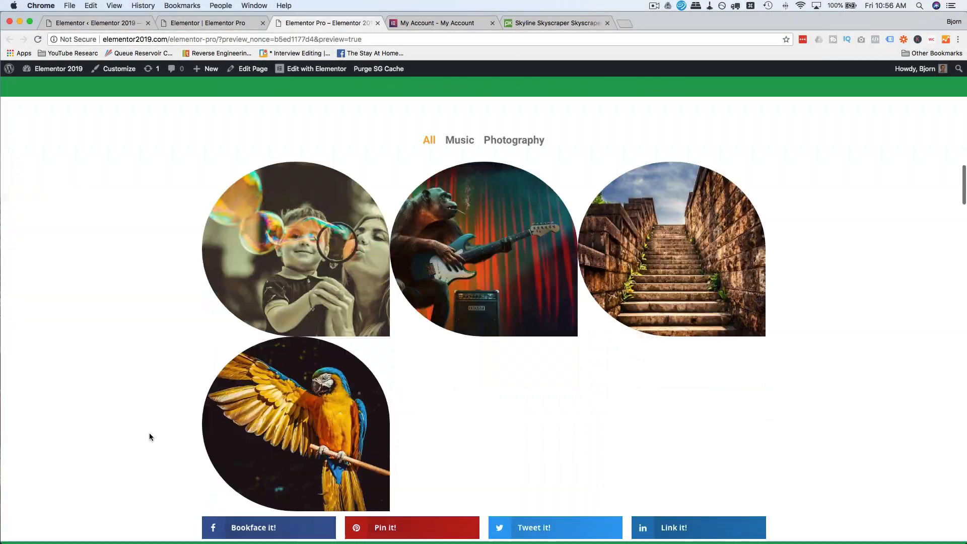
scroll(down, 3)
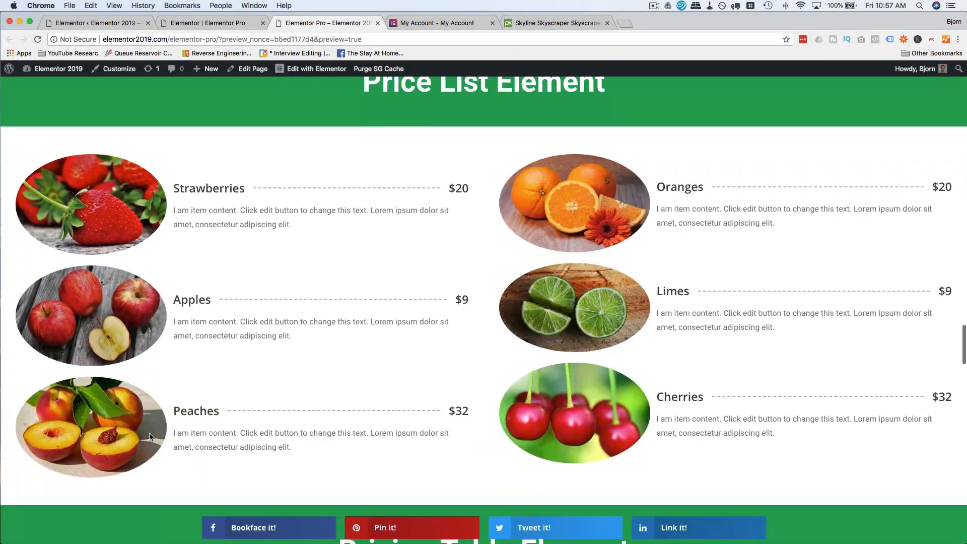
scroll(down, 3)
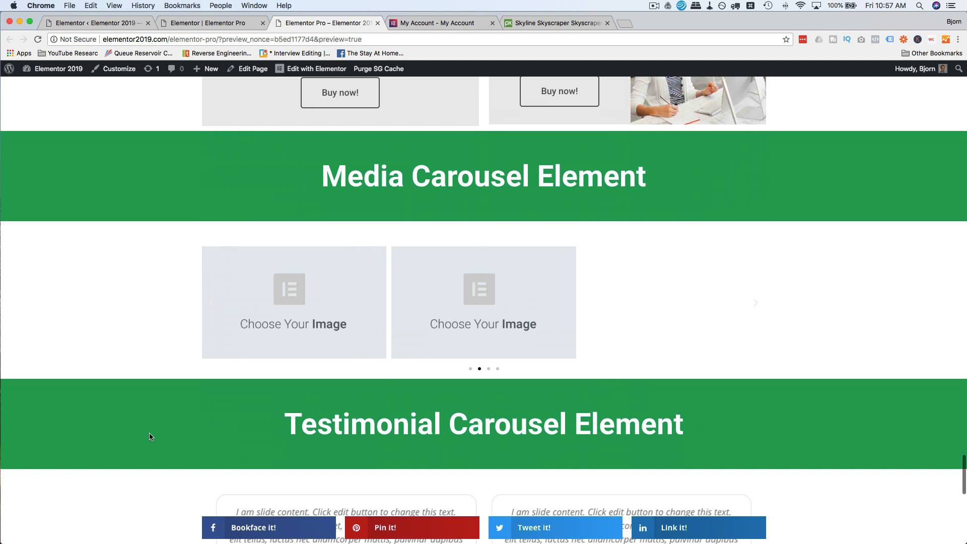
scroll(down, 3)
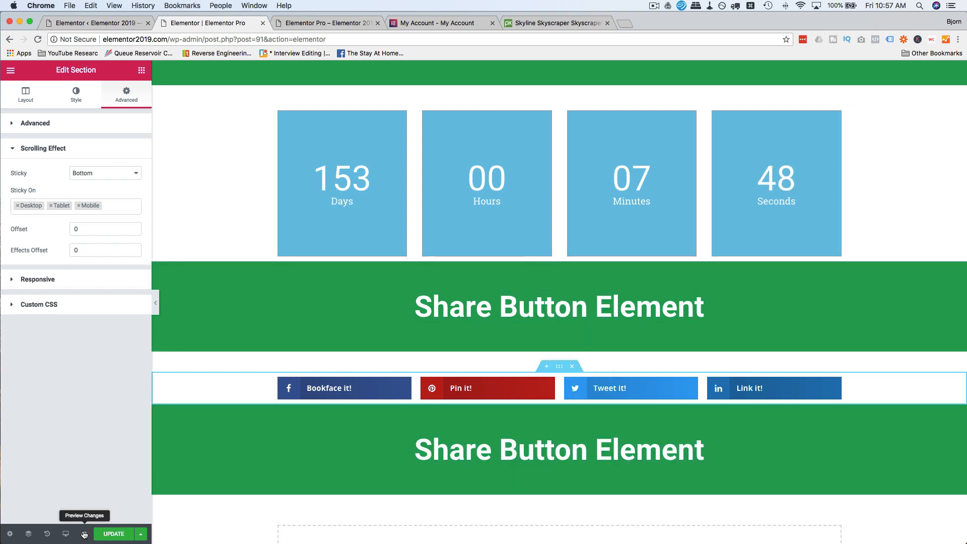
Step: Open a fresh preview of the page's latest changes
click(84, 534)
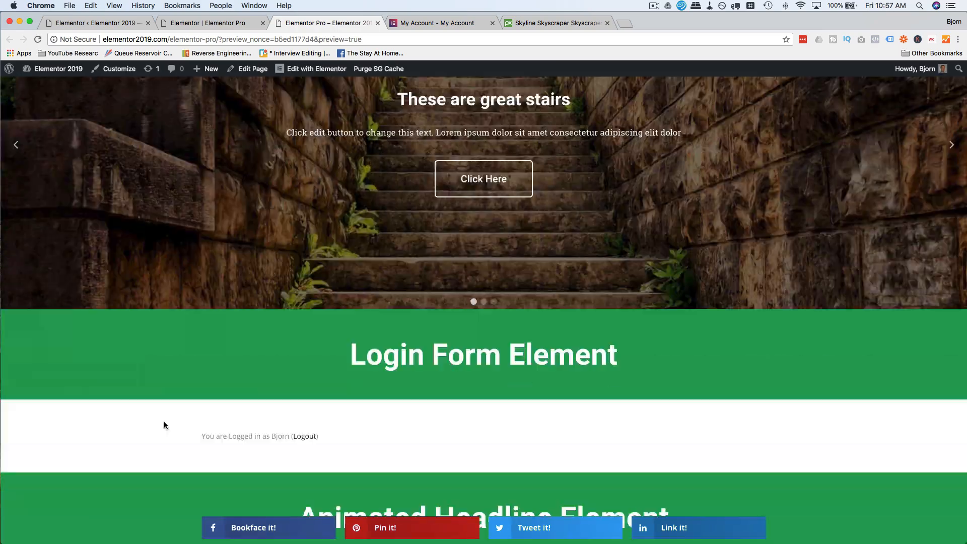
Step: Scroll the preview to the page end, then return to the editor and collapse Scrolling Effect
scroll(down, 3)
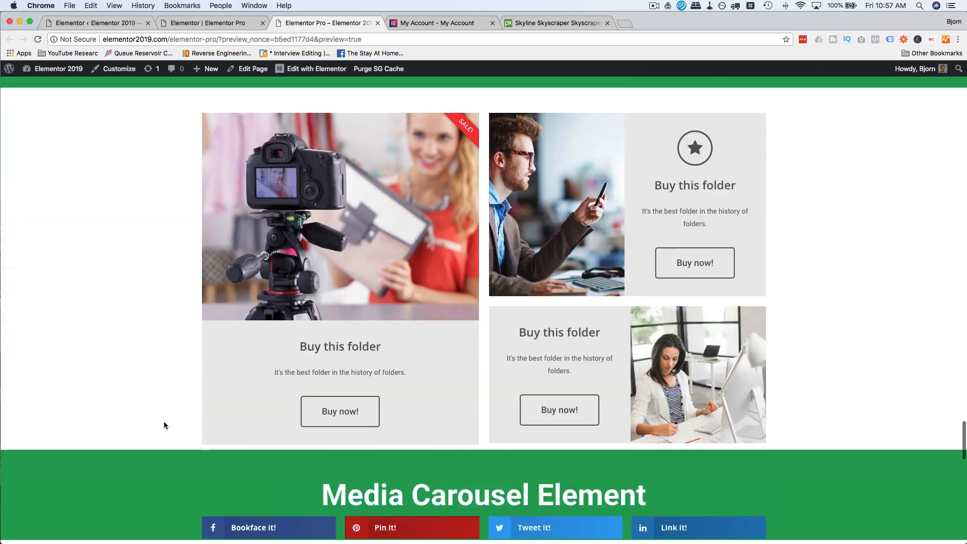
scroll(down, 3)
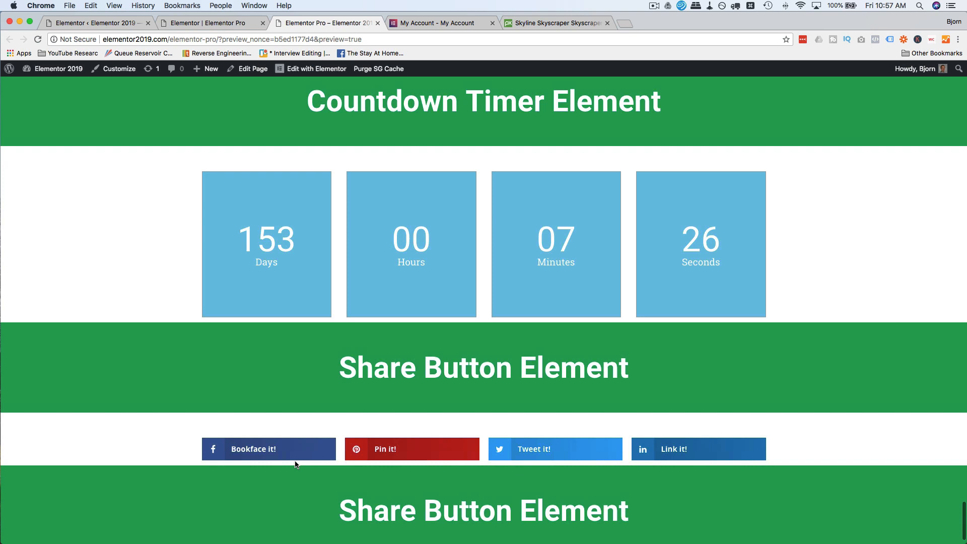
scroll(down, 3)
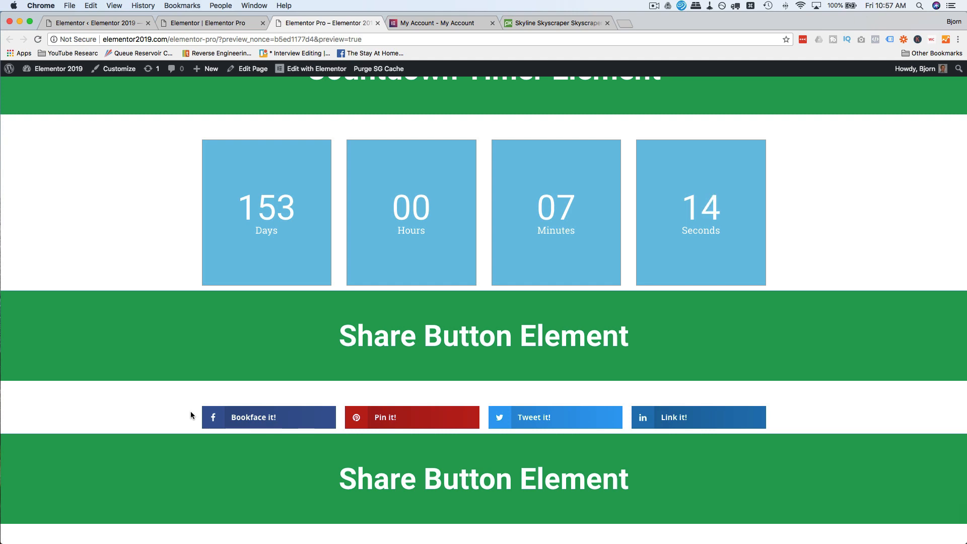
click(214, 438)
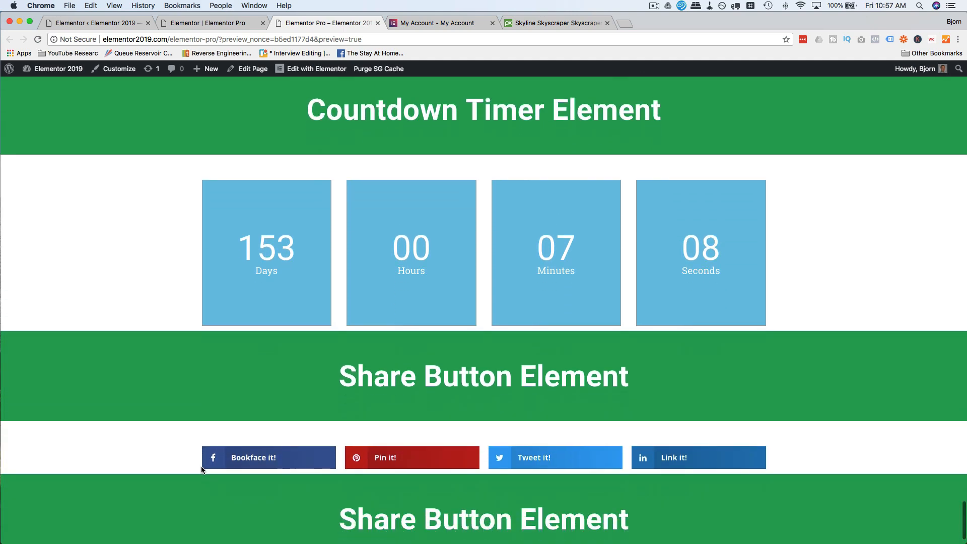
click(316, 68)
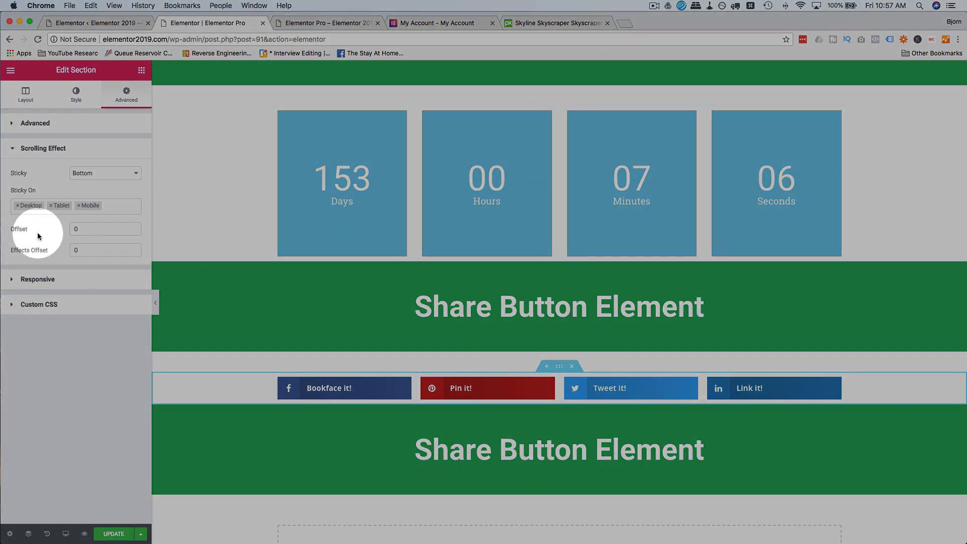
click(44, 148)
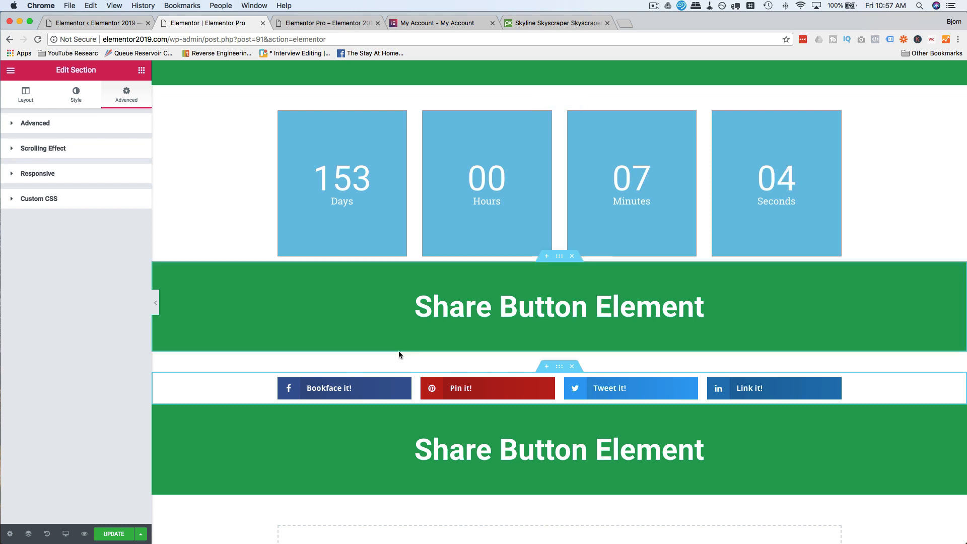